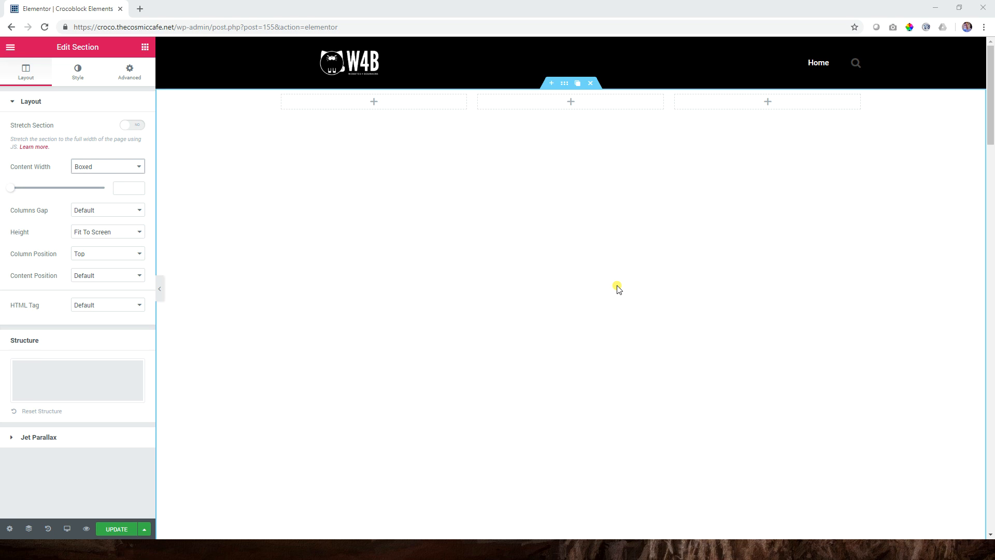
{"action": "mouse_move", "coordinate": [162, 50]}
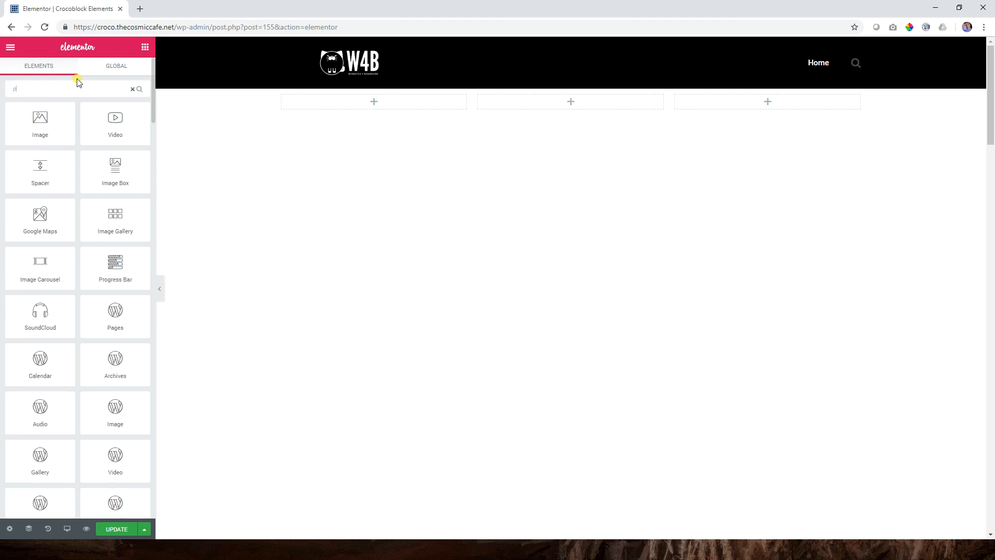
Find the Pricing Table widget and place one with default content in the first column.
{"action": "type", "text": "pricing tabl"}
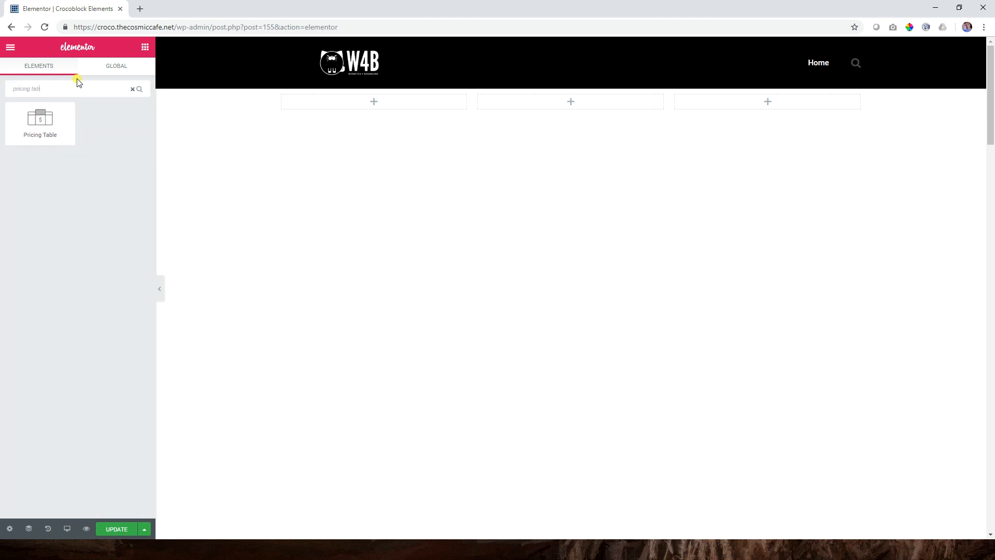
{"action": "left_click_drag", "start_coordinate": [41, 120], "coordinate": [379, 102]}
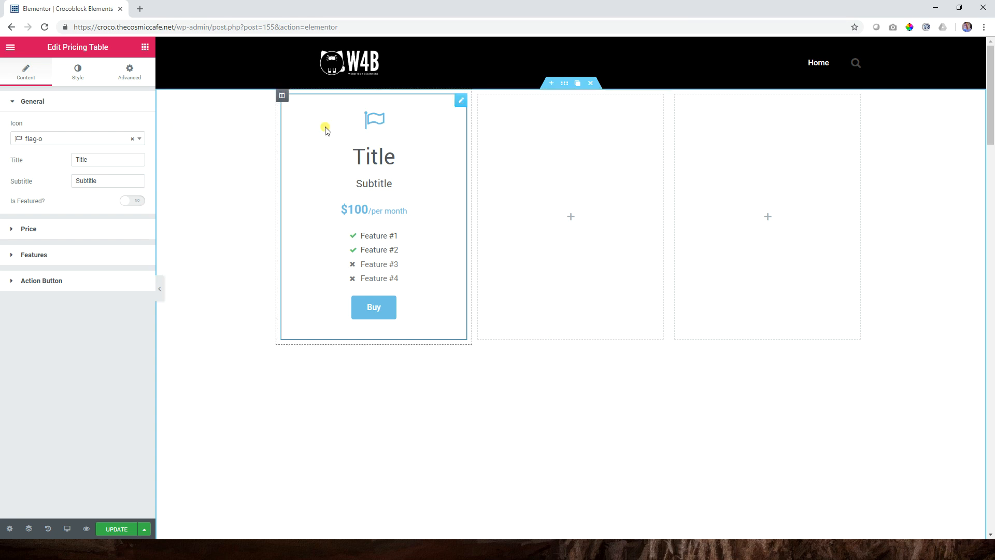
{"action": "mouse_move", "coordinate": [364, 210]}
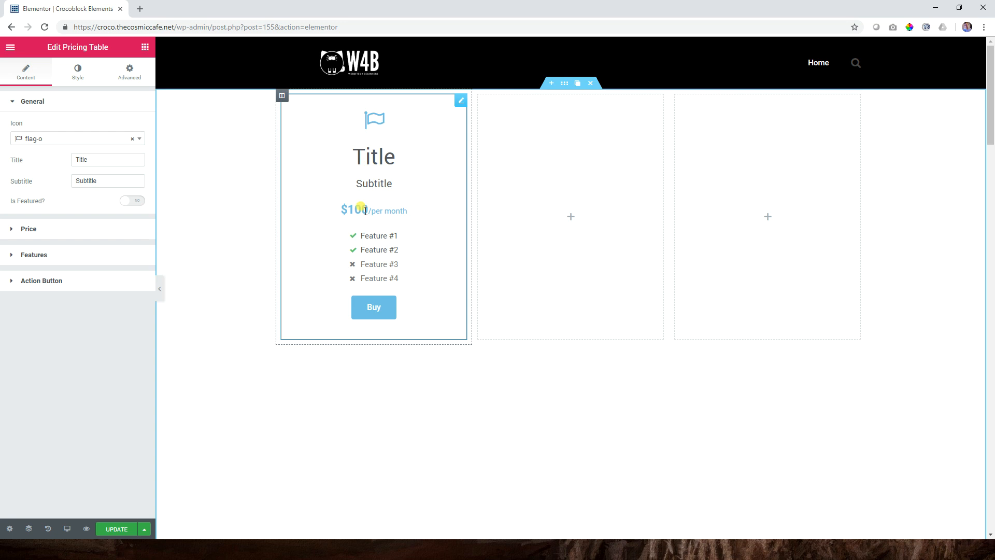
{"action": "mouse_move", "coordinate": [378, 236]}
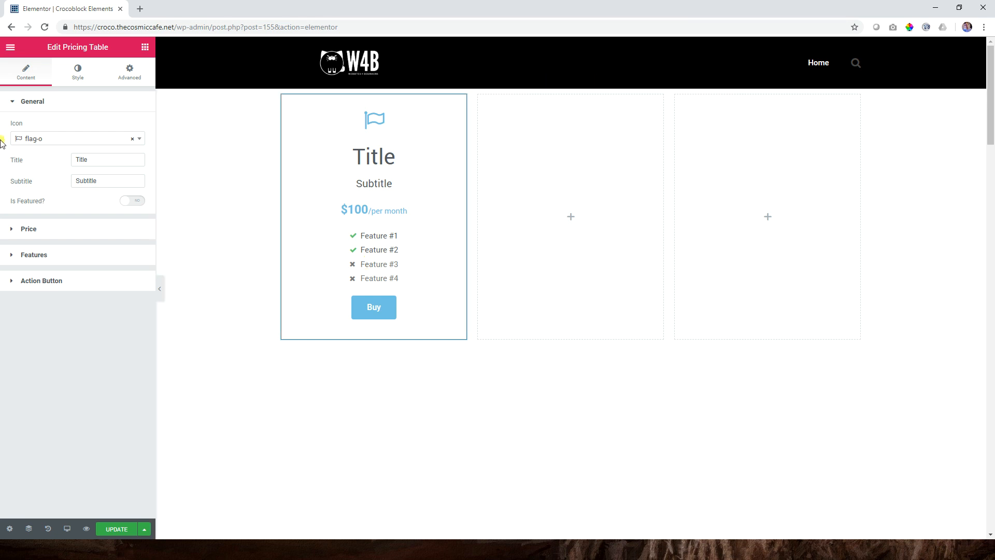
Browse the pricing table's Price content settings and overall Style options.
{"action": "left_click", "coordinate": [29, 127]}
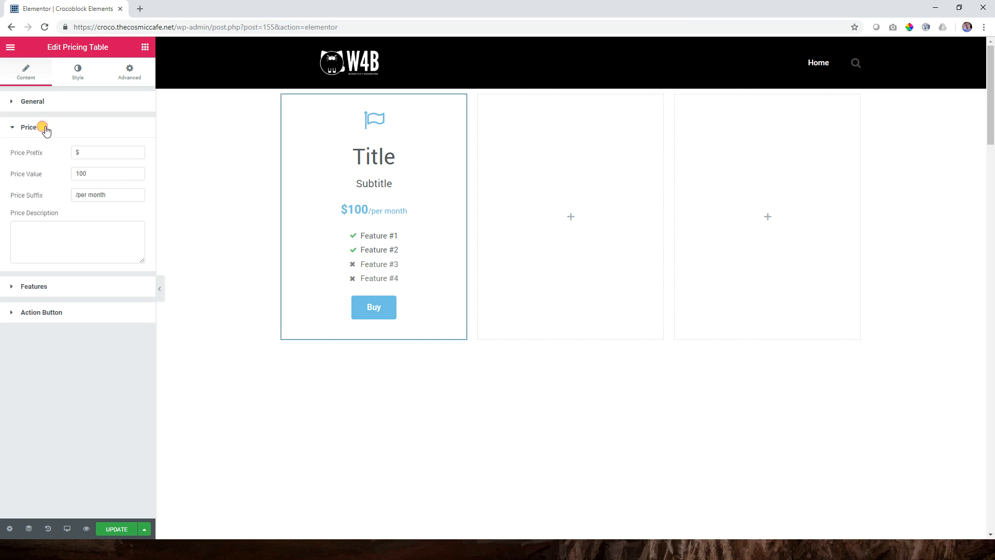
{"action": "left_click", "coordinate": [29, 126]}
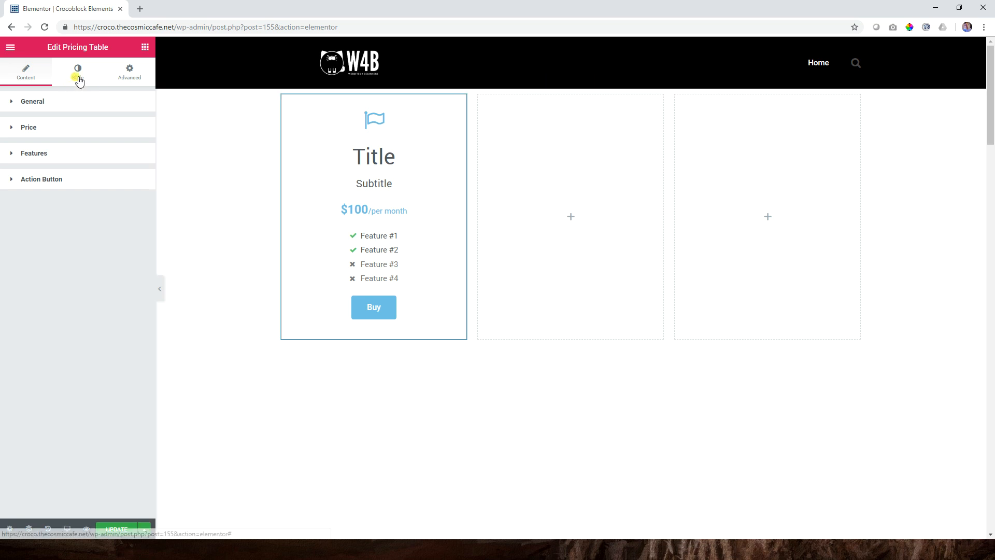
{"action": "left_click", "coordinate": [77, 70]}
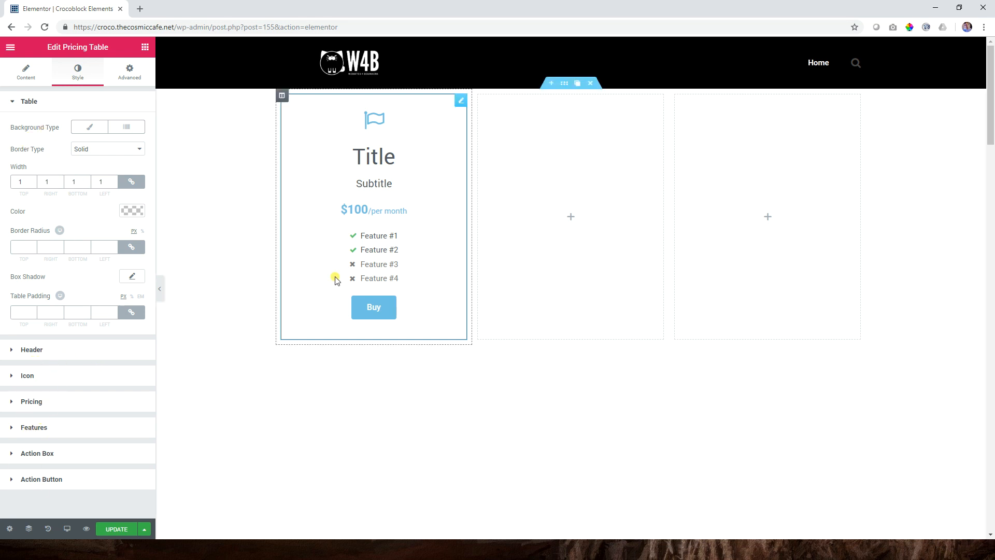
{"action": "left_click", "coordinate": [30, 101]}
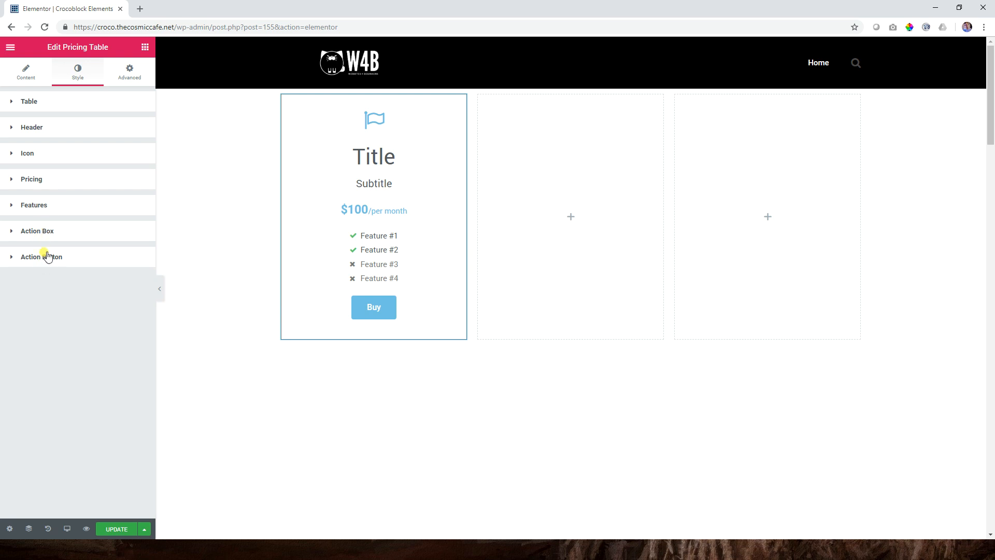
{"action": "left_click", "coordinate": [26, 72]}
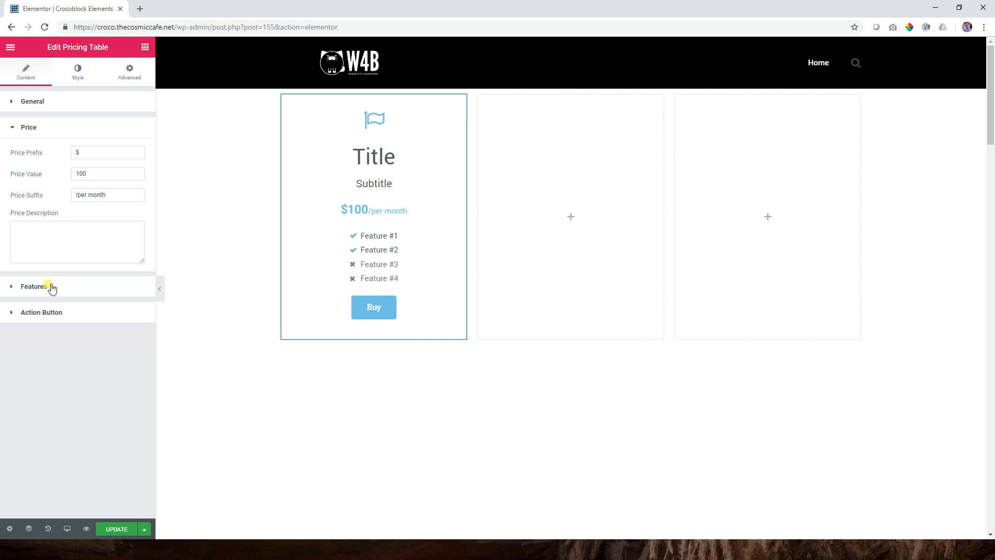
Review the Features items and Action Button content, then reach the Features style section.
{"action": "left_click", "coordinate": [34, 286]}
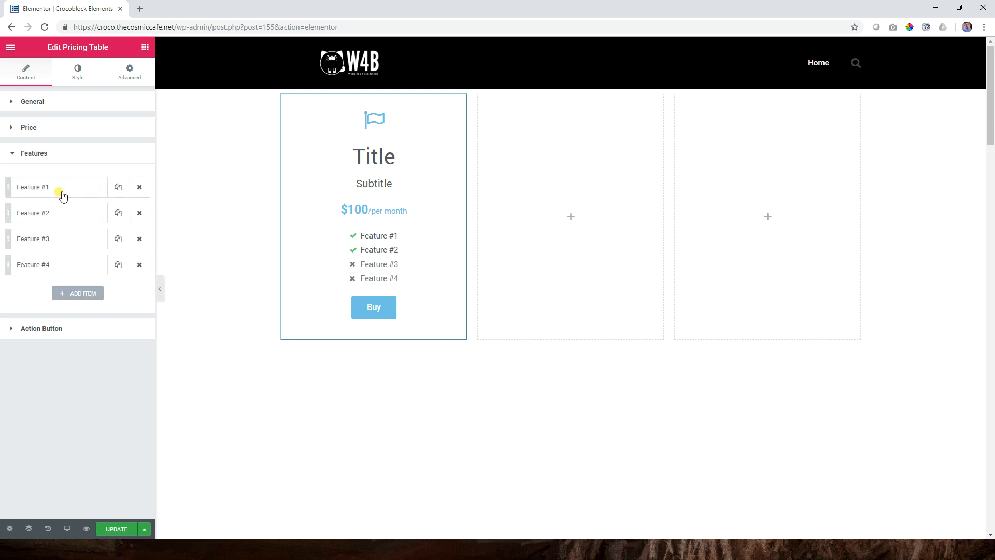
{"action": "left_click", "coordinate": [32, 187]}
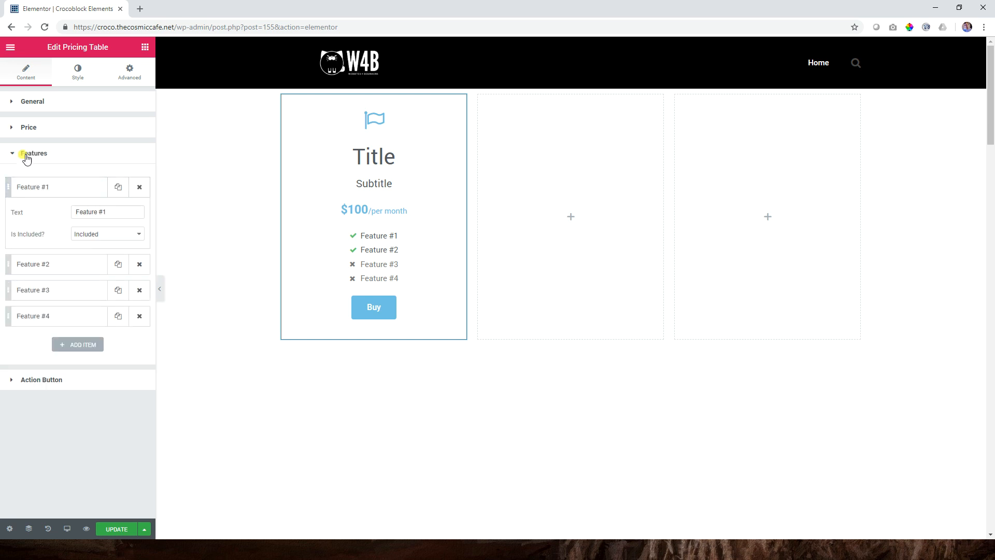
{"action": "left_click", "coordinate": [42, 178]}
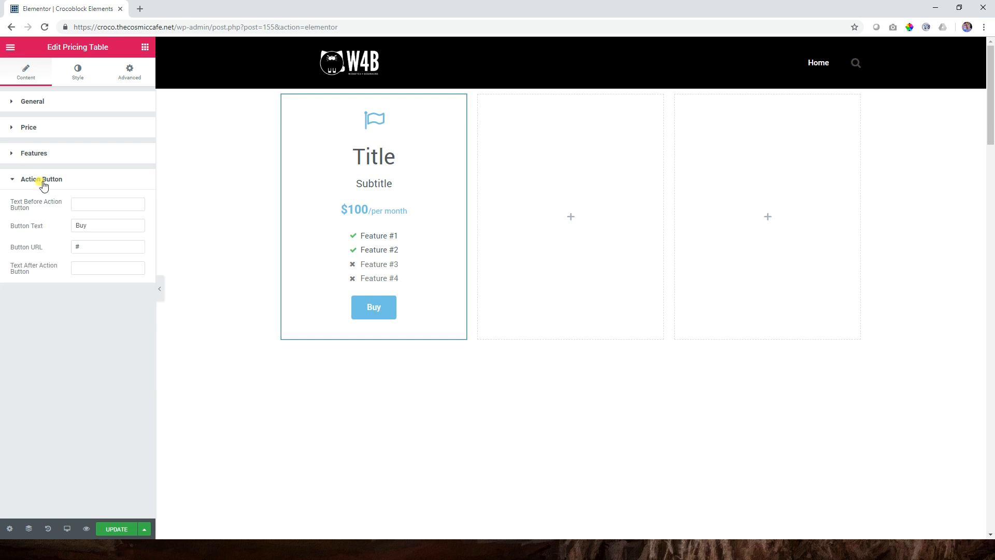
{"action": "left_click", "coordinate": [78, 69]}
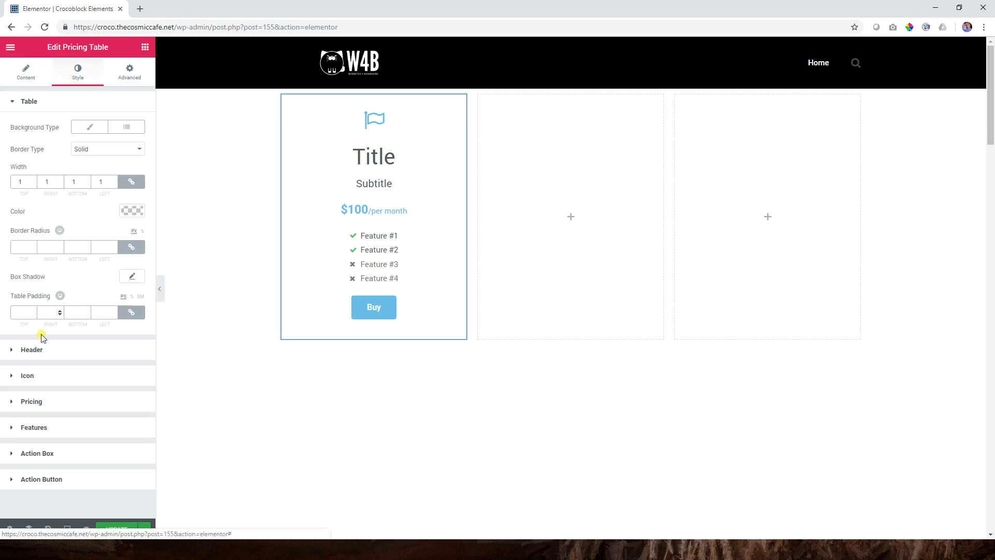
{"action": "left_click", "coordinate": [33, 427]}
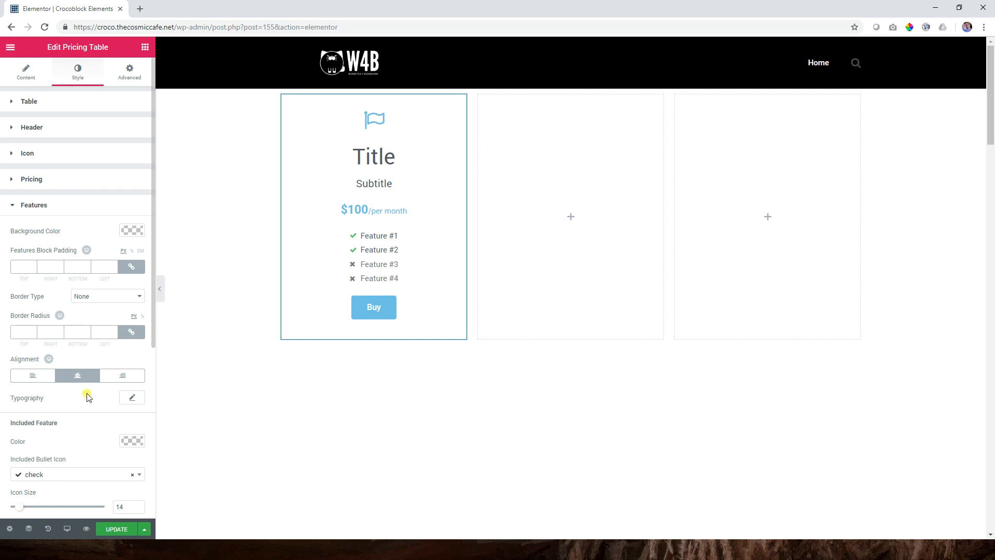
{"action": "scroll", "scroll_direction": "down", "scroll_amount": 3}
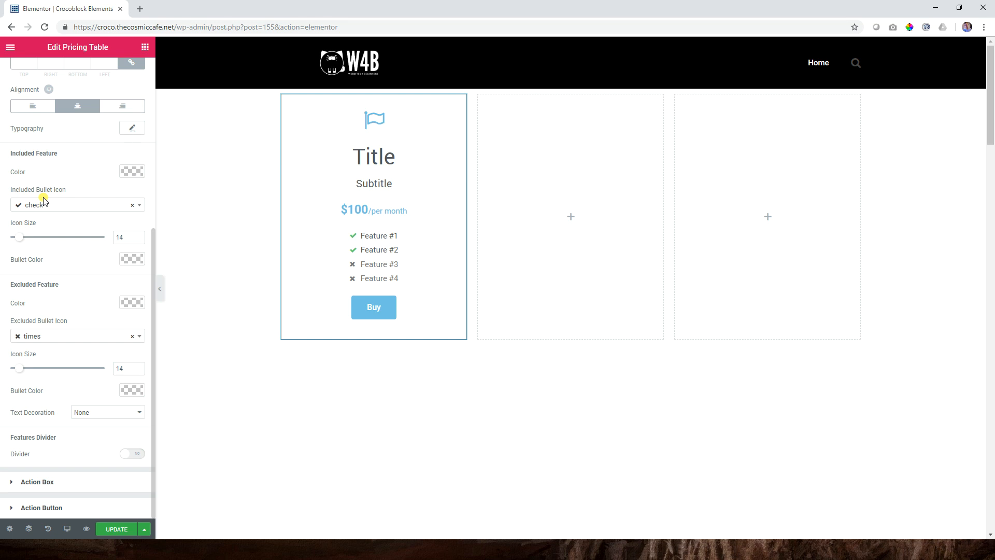
{"action": "mouse_move", "coordinate": [2, 424]}
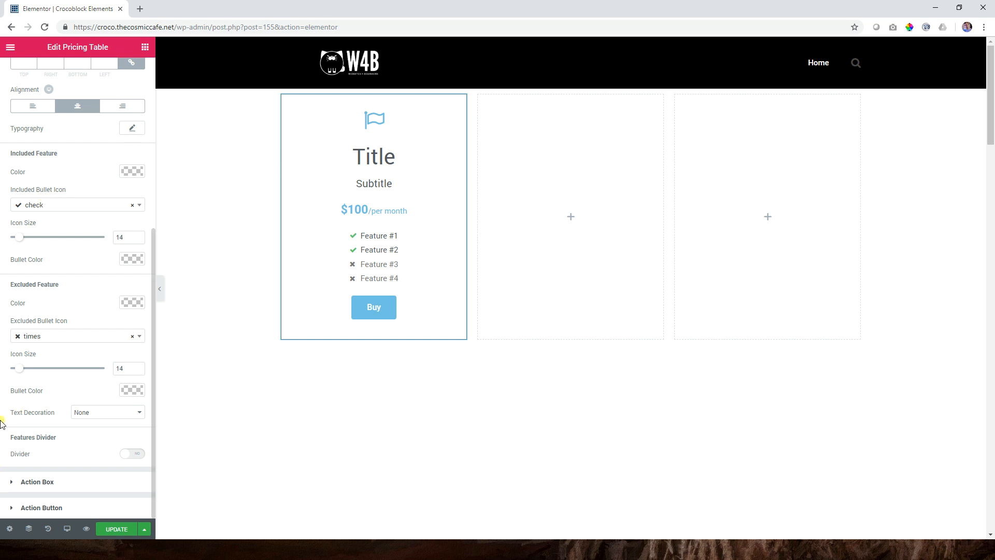
{"action": "mouse_move", "coordinate": [83, 436]}
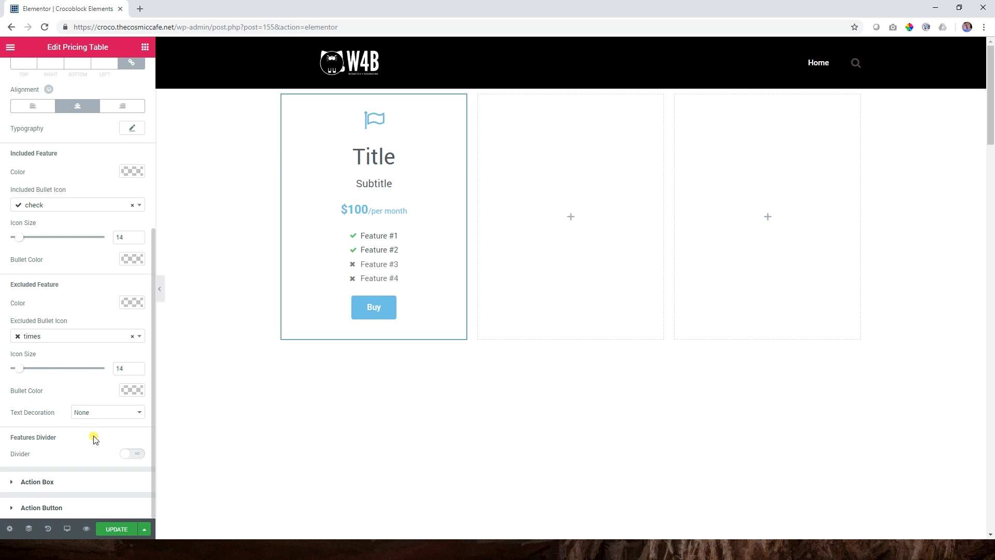
{"action": "mouse_move", "coordinate": [11, 451]}
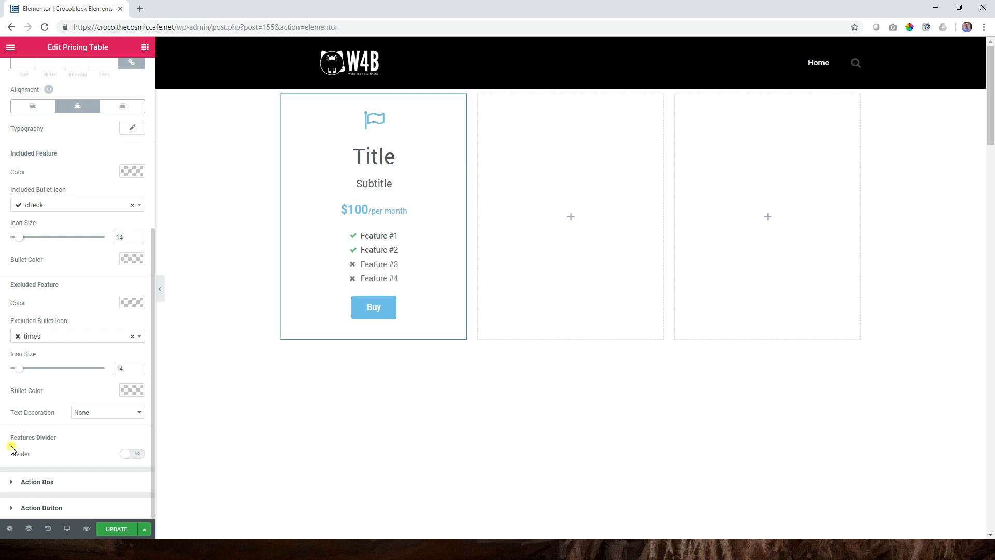
Enable a dashed divider of weight 1 between the feature items.
{"action": "left_click", "coordinate": [132, 453]}
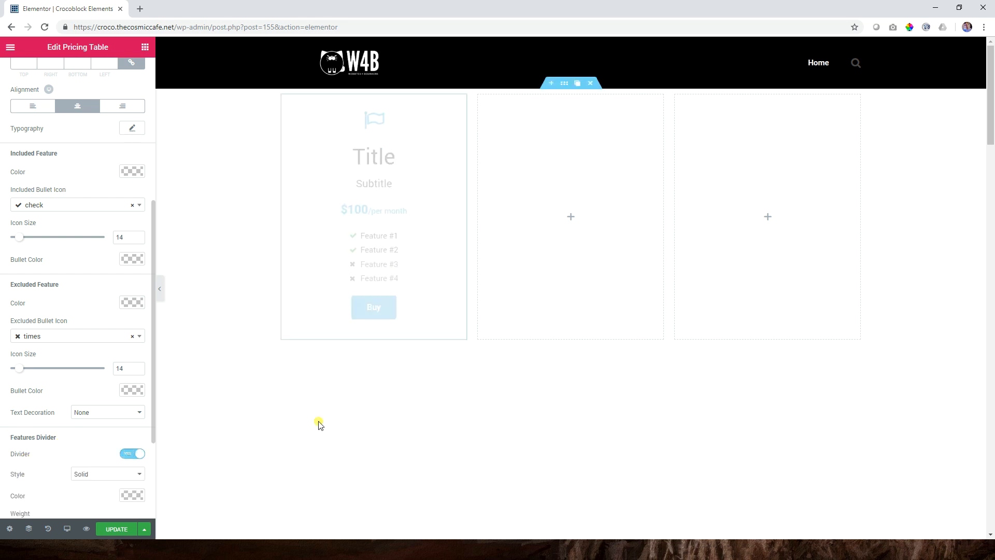
{"action": "mouse_move", "coordinate": [379, 244]}
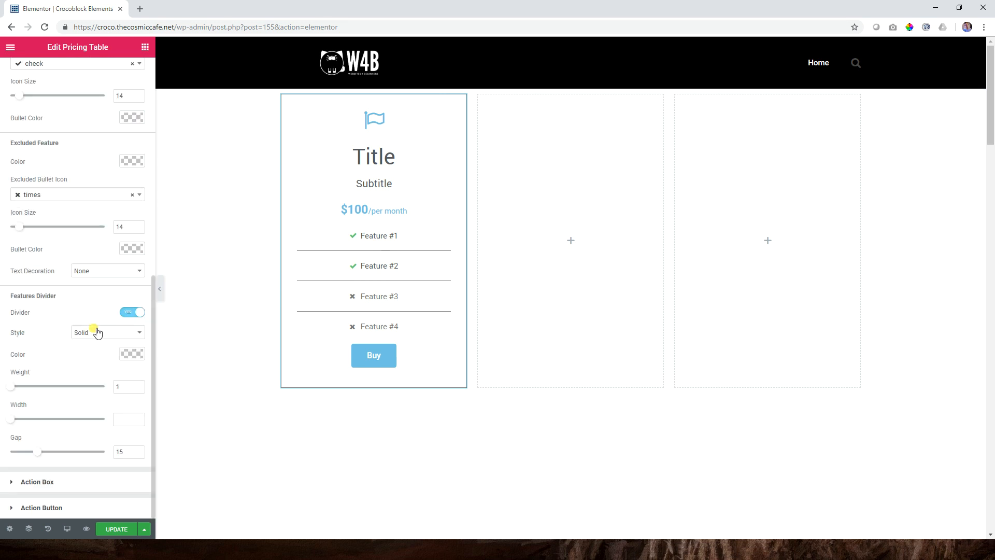
{"action": "left_click", "coordinate": [106, 332]}
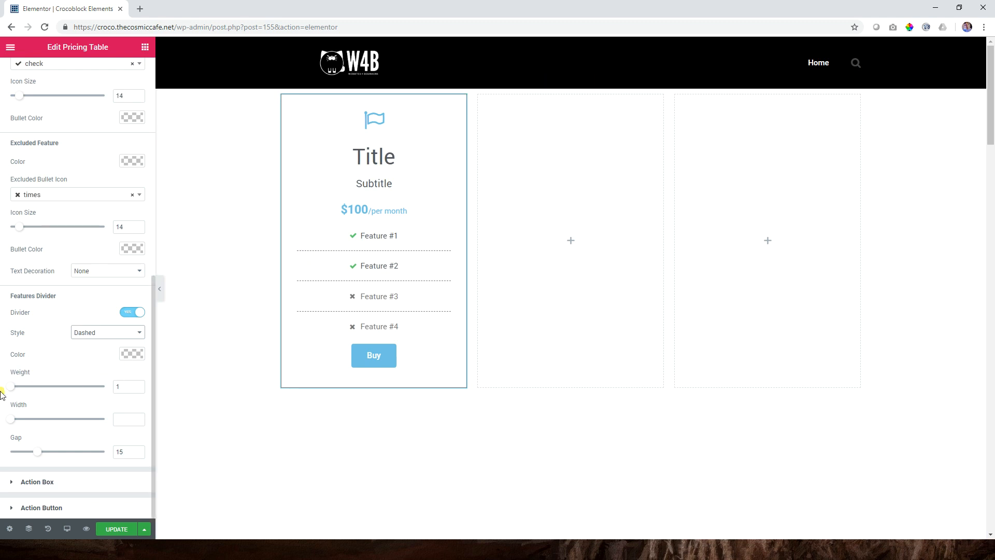
{"action": "left_click", "coordinate": [16, 387]}
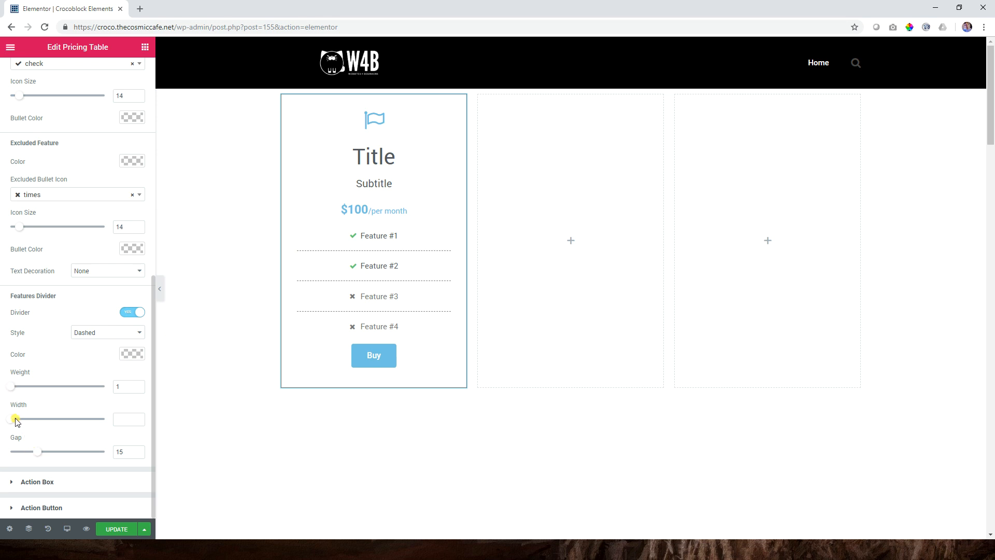
Set the feature divider width to 43 and its gap to 3.
{"action": "left_click_drag", "start_coordinate": [14, 418], "coordinate": [32, 419]}
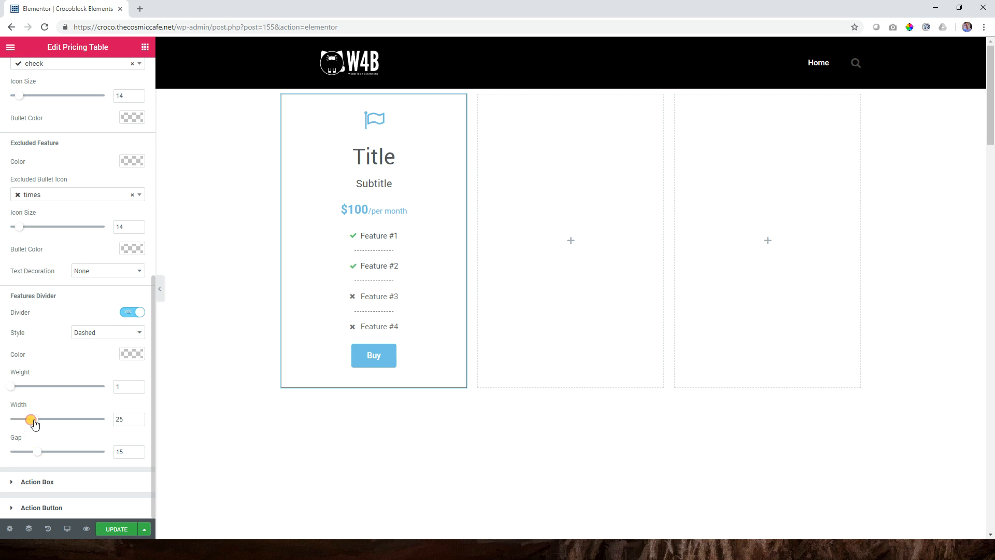
{"action": "left_click_drag", "start_coordinate": [30, 419], "coordinate": [52, 419]}
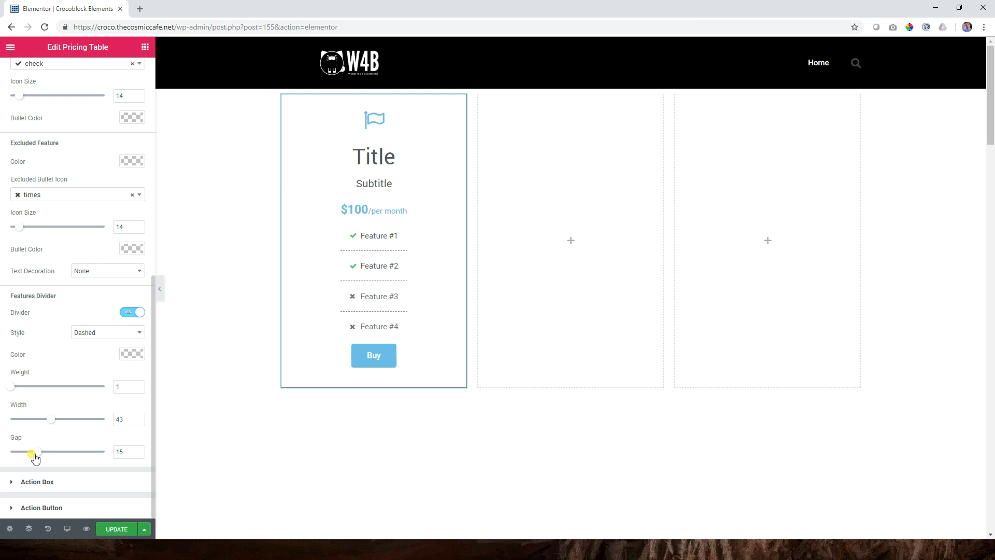
{"action": "left_click_drag", "start_coordinate": [36, 451], "coordinate": [12, 451]}
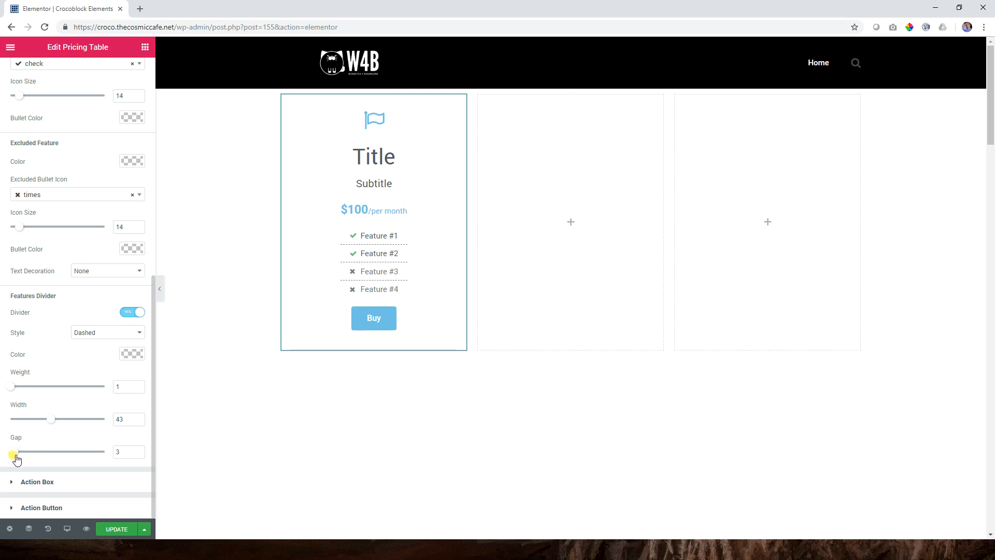
{"action": "left_click", "coordinate": [359, 240]}
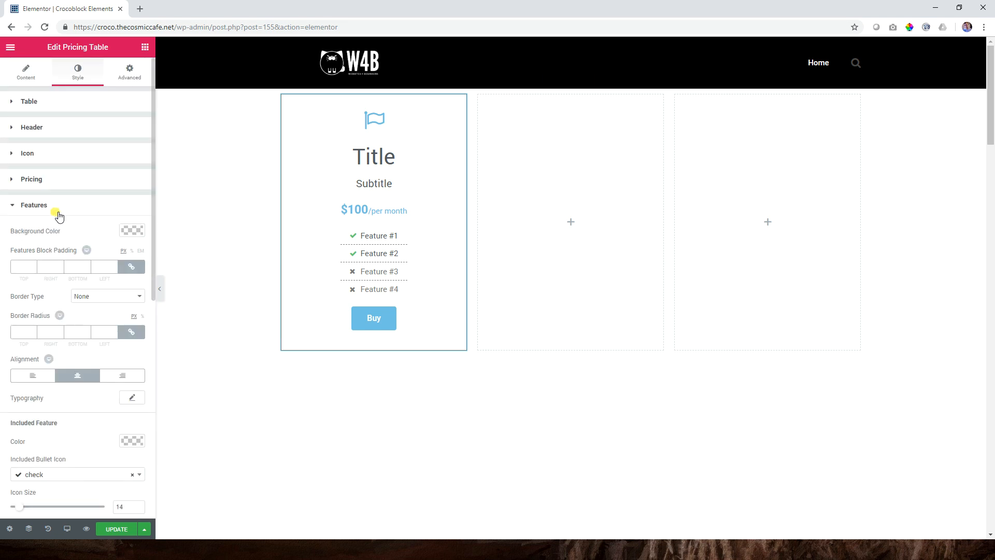
Check the table's Features list, then paste a copy of the table into the second column.
{"action": "left_click", "coordinate": [25, 72]}
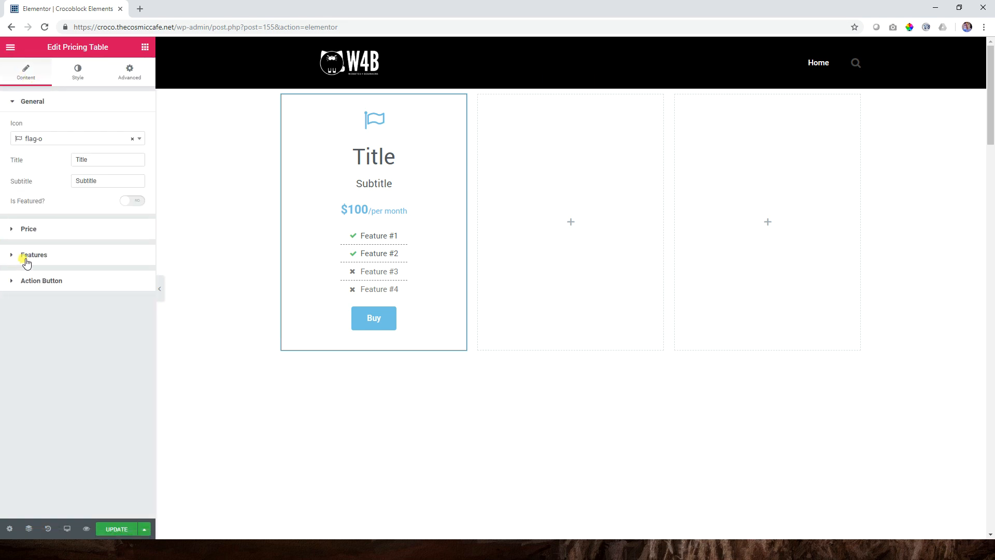
{"action": "left_click", "coordinate": [33, 255]}
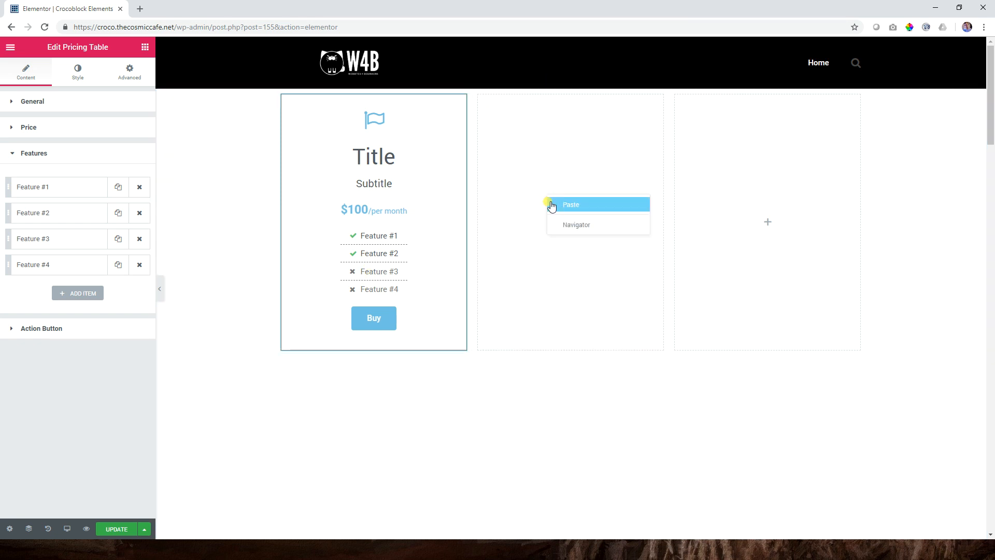
{"action": "left_click", "coordinate": [570, 205]}
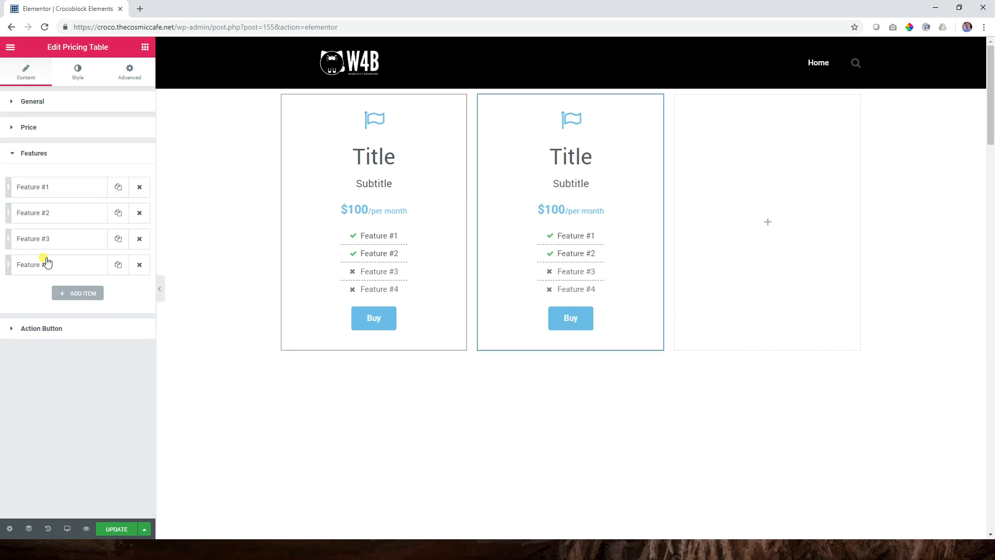
Paste the table into the third column and mark Feature #3 and Feature #4 as Included.
{"action": "left_click", "coordinate": [33, 238]}
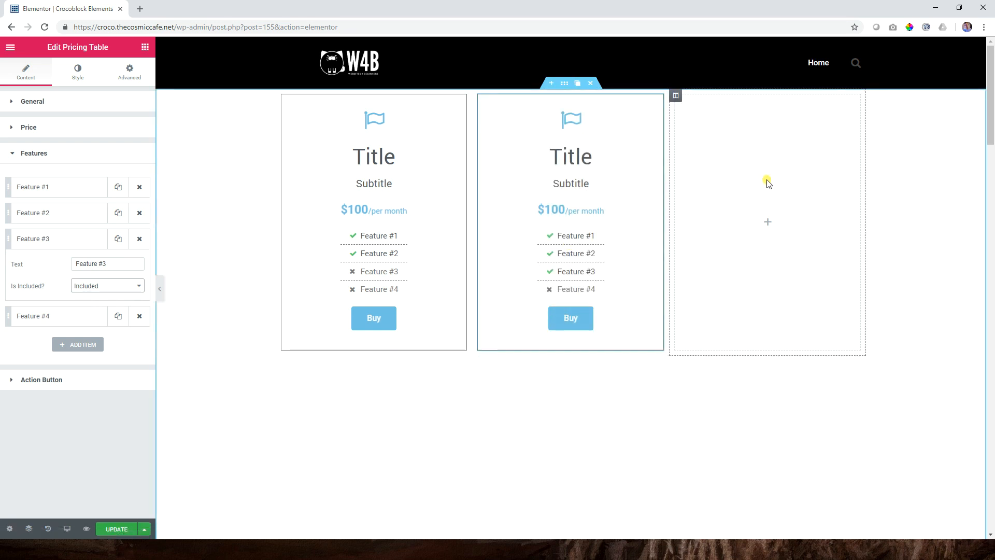
{"action": "left_click", "coordinate": [767, 184]}
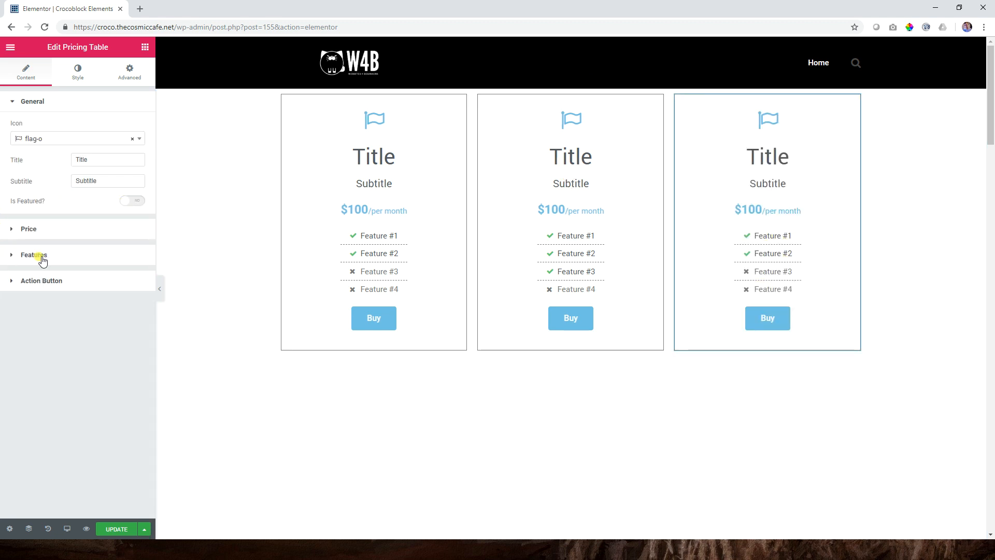
{"action": "left_click", "coordinate": [33, 255]}
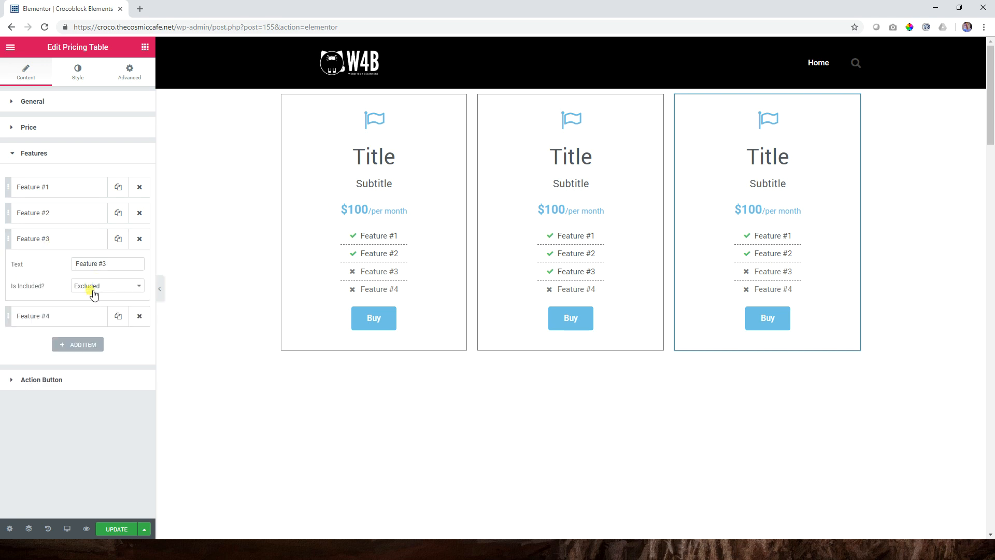
{"action": "left_click", "coordinate": [107, 286]}
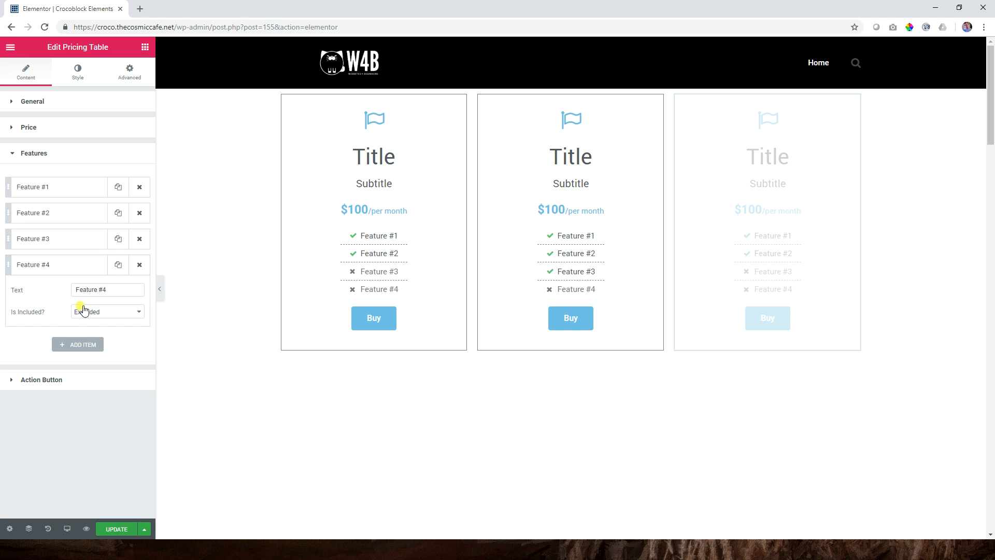
{"action": "left_click", "coordinate": [106, 311]}
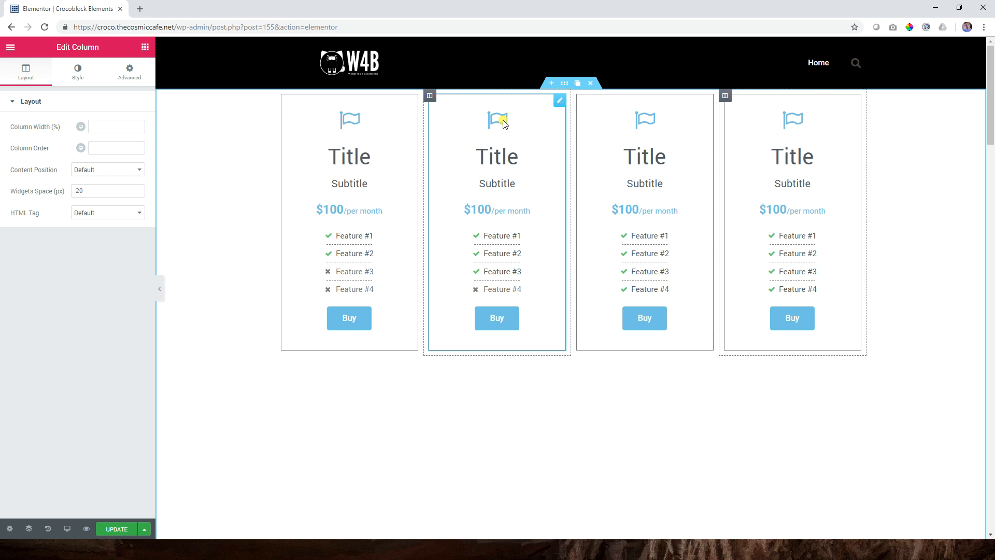
Preview the pricing tables at tablet and mobile widths, ending on tablet.
{"action": "left_click", "coordinate": [68, 529]}
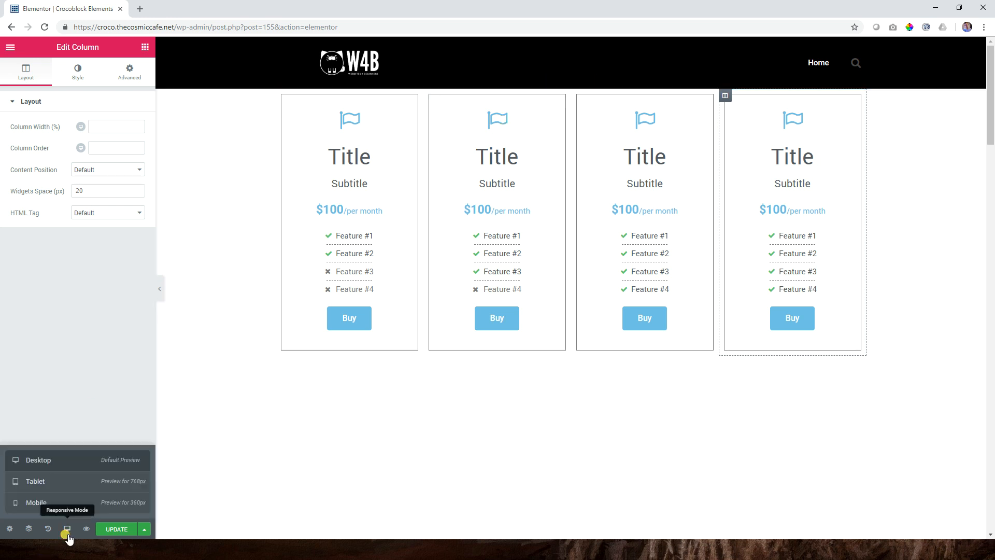
{"action": "left_click", "coordinate": [35, 481]}
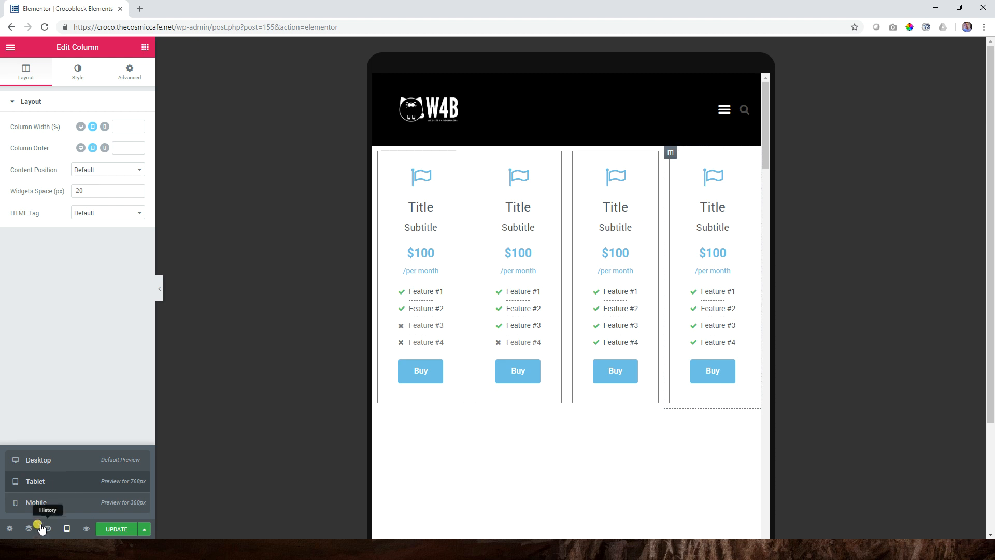
{"action": "left_click", "coordinate": [36, 502]}
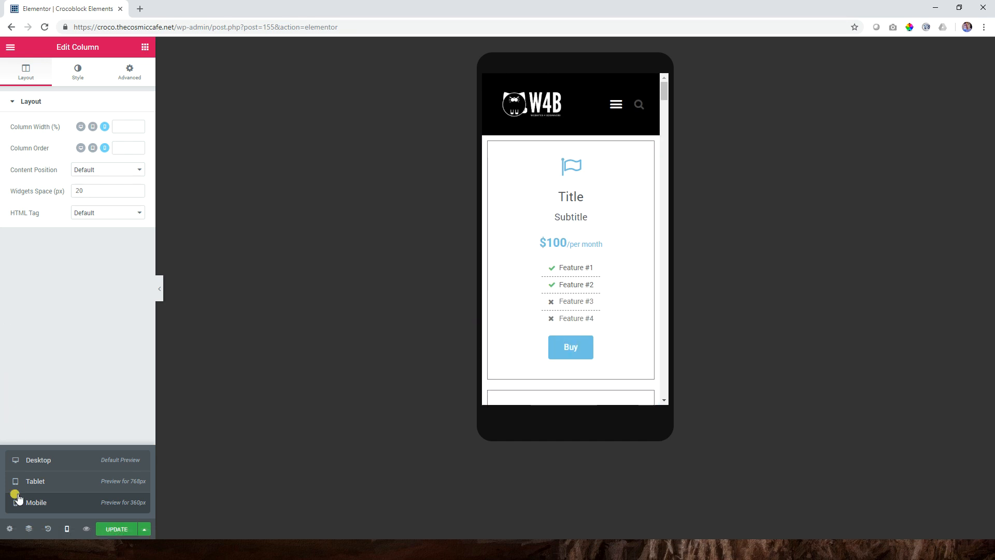
{"action": "left_click", "coordinate": [36, 481]}
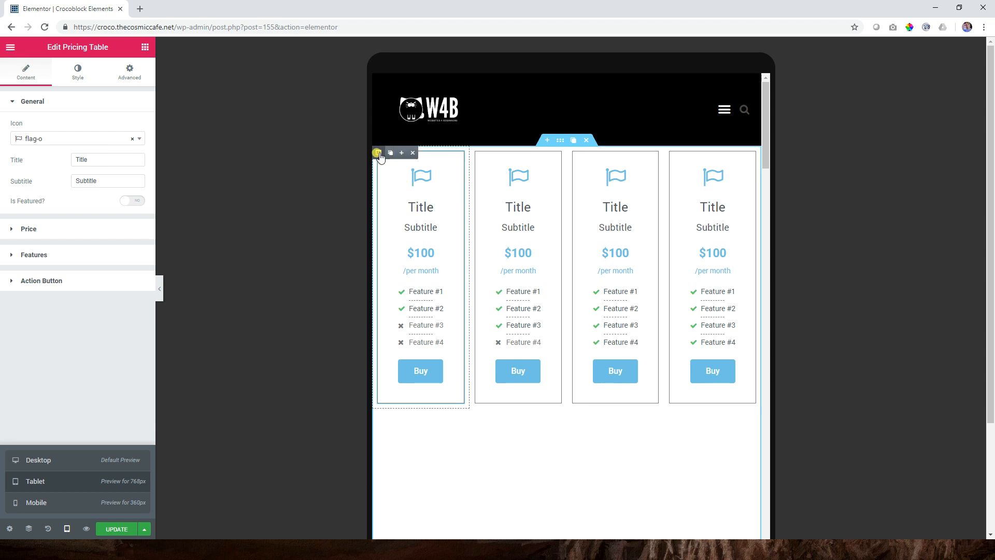
Set the columns' tablet width to 50% so the tables sit two per row.
{"action": "left_click", "coordinate": [379, 153]}
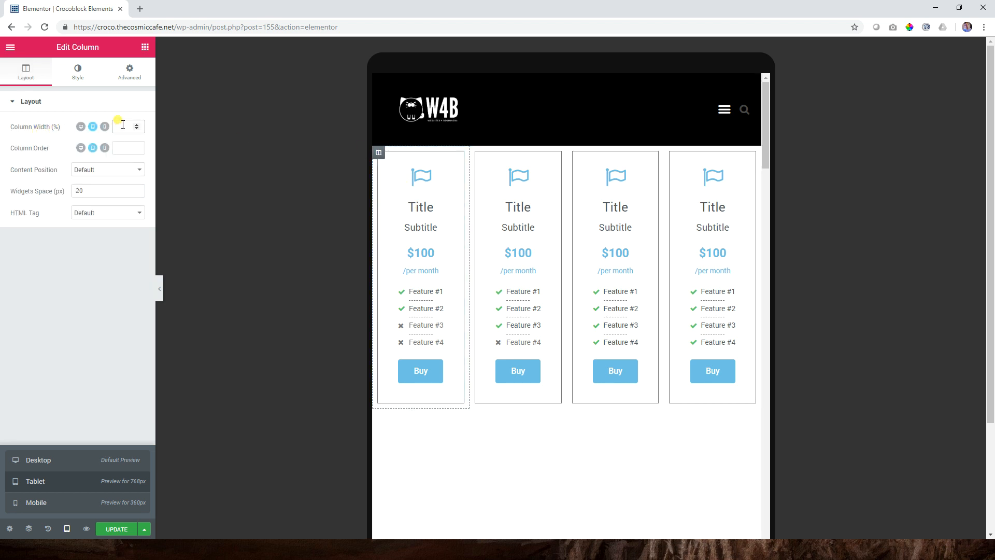
{"action": "type", "text": "50"}
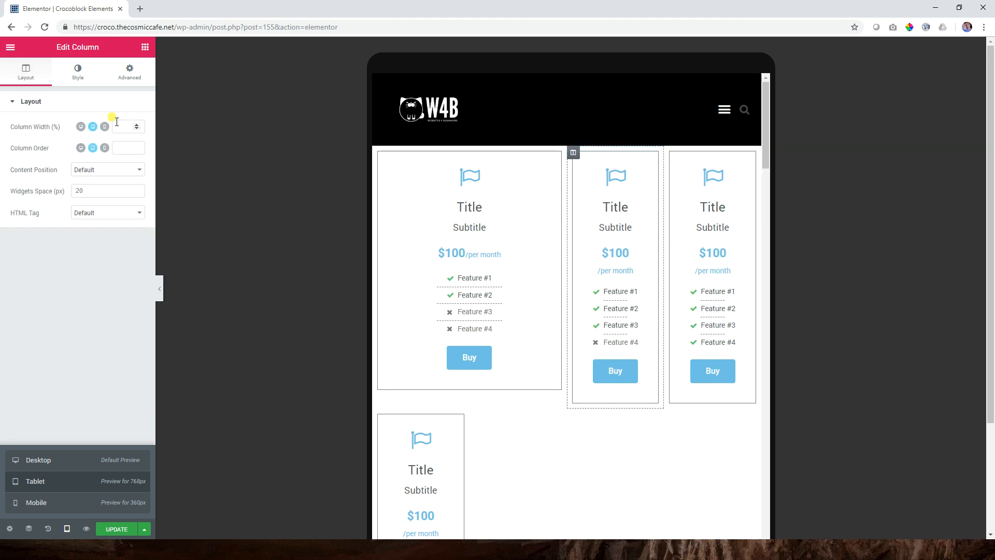
{"action": "type", "text": "50"}
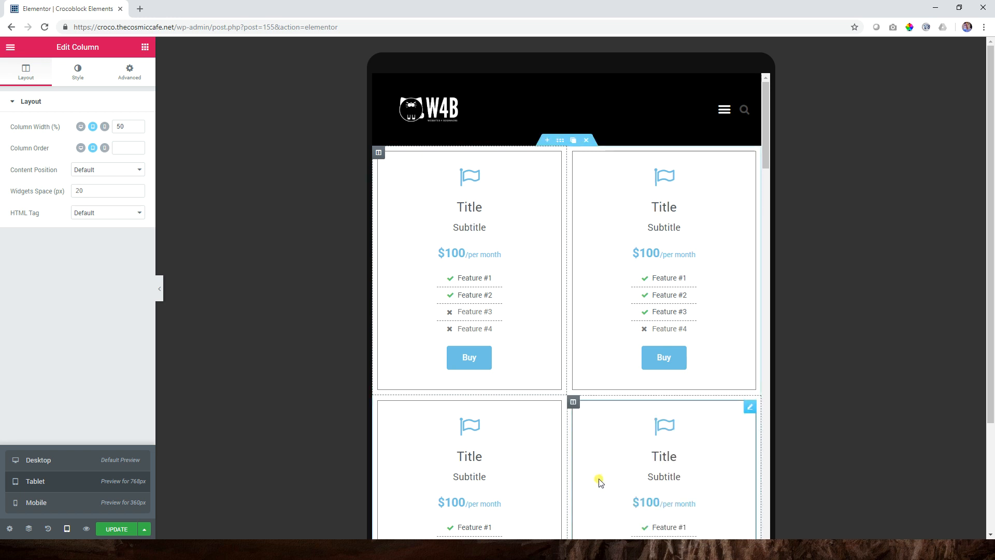
{"action": "scroll", "scroll_direction": "down", "scroll_amount": 3}
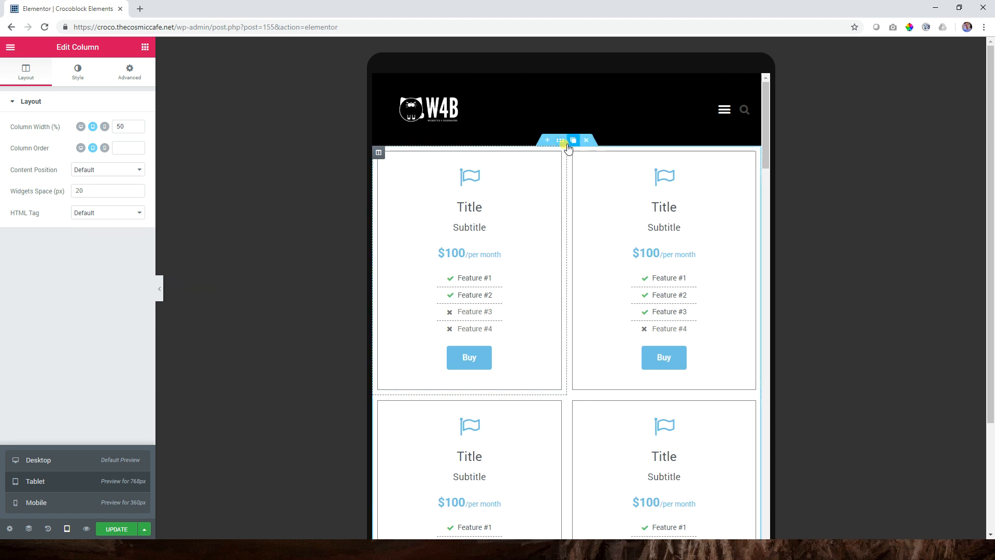
Try several section content widths, down to 500, and settle on 1200.
{"action": "left_click", "coordinate": [572, 140]}
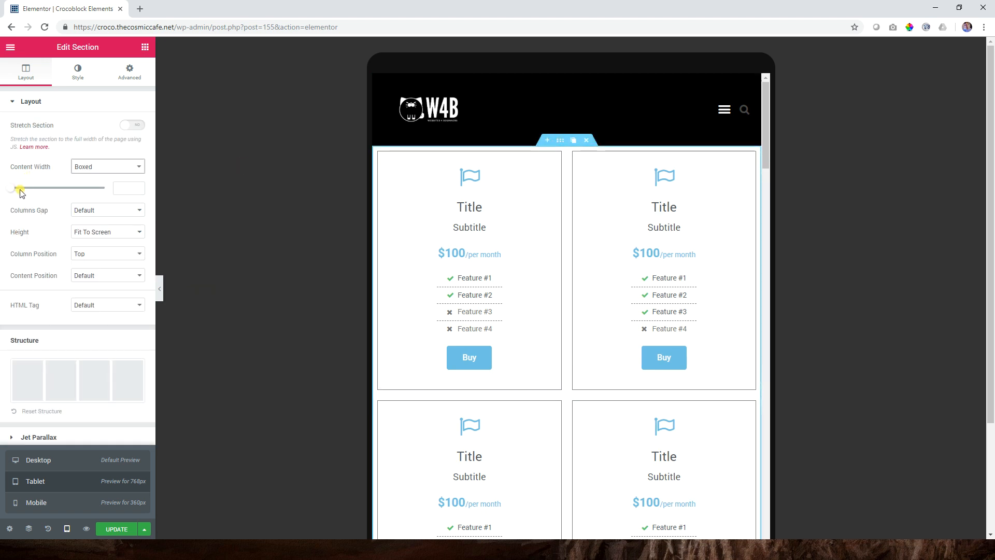
{"action": "left_click_drag", "start_coordinate": [13, 188], "coordinate": [22, 187]}
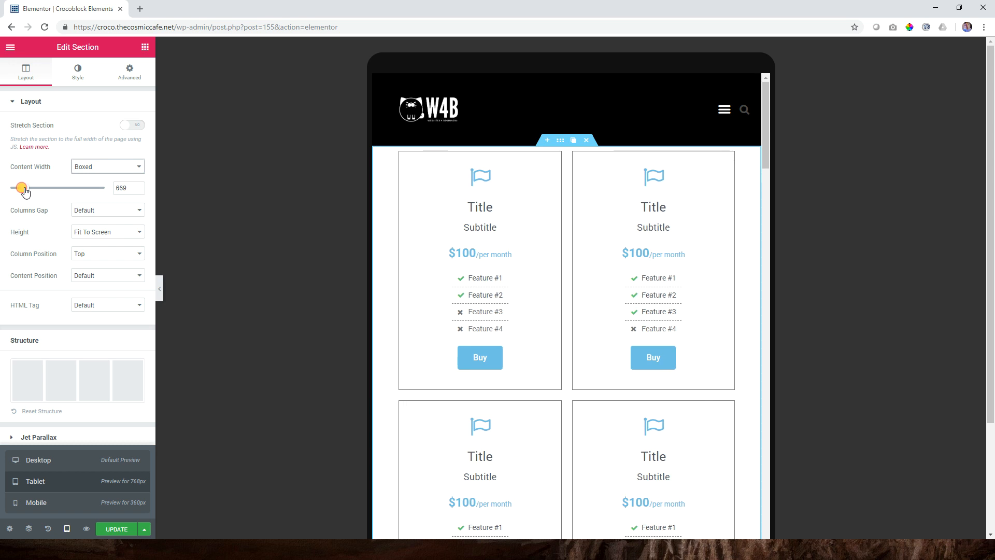
{"action": "left_click_drag", "start_coordinate": [22, 187], "coordinate": [47, 188]}
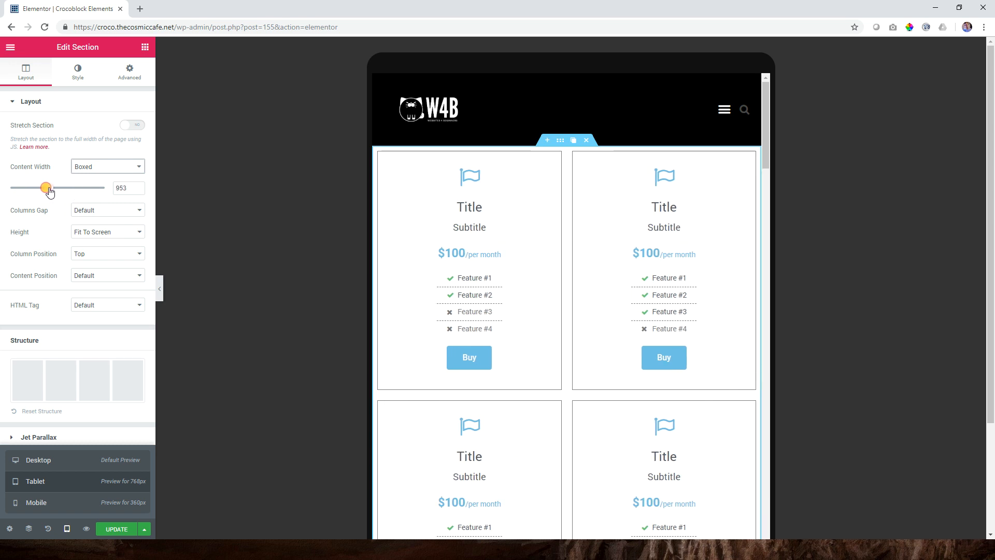
{"action": "left_click_drag", "start_coordinate": [45, 188], "coordinate": [3, 187]}
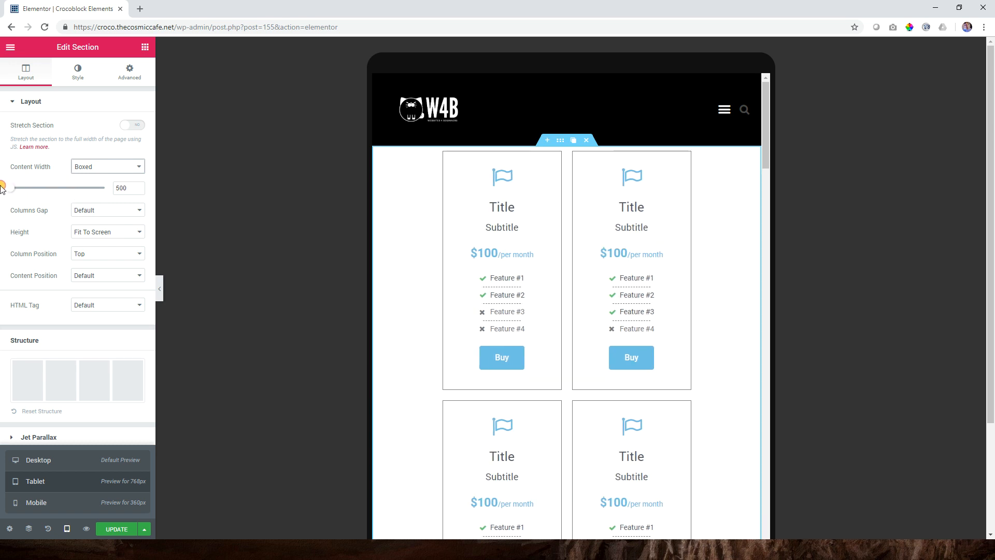
{"action": "left_click_drag", "start_coordinate": [3, 188], "coordinate": [25, 185]}
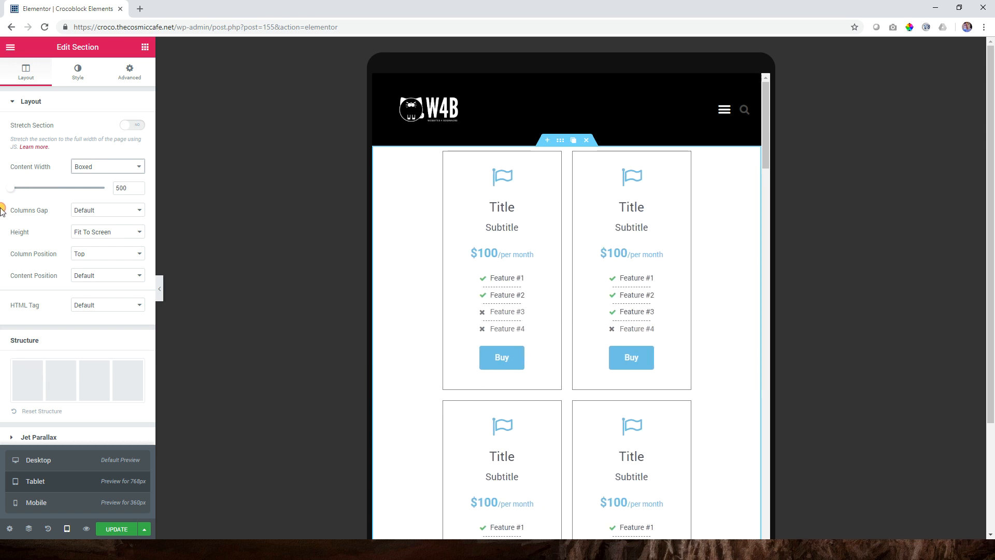
{"action": "left_click_drag", "start_coordinate": [13, 188], "coordinate": [83, 188]}
{"action": "type", "text": "1200"}
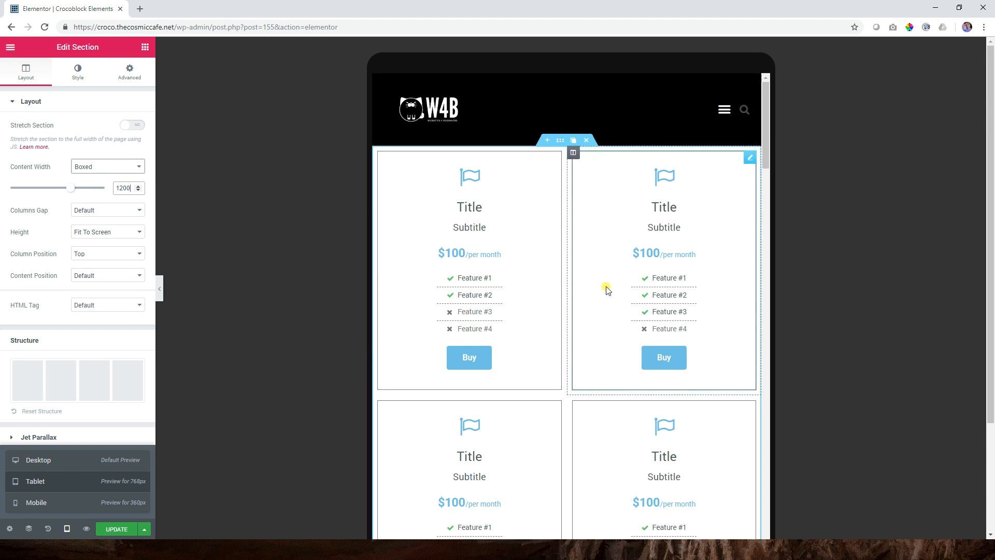
Return the preview to desktop size with all four tables in one row.
{"action": "scroll", "scroll_direction": "down", "scroll_amount": 3}
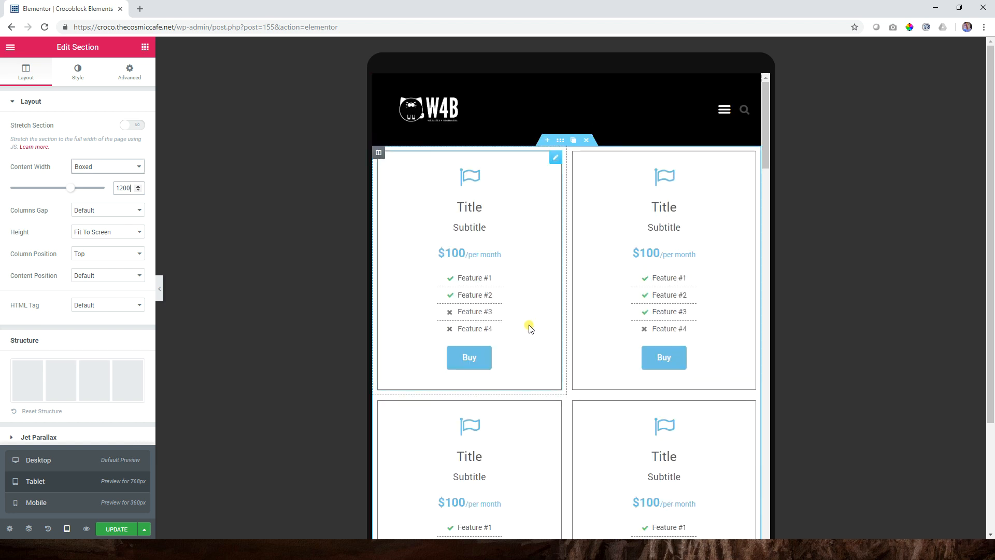
{"action": "left_click", "coordinate": [66, 529]}
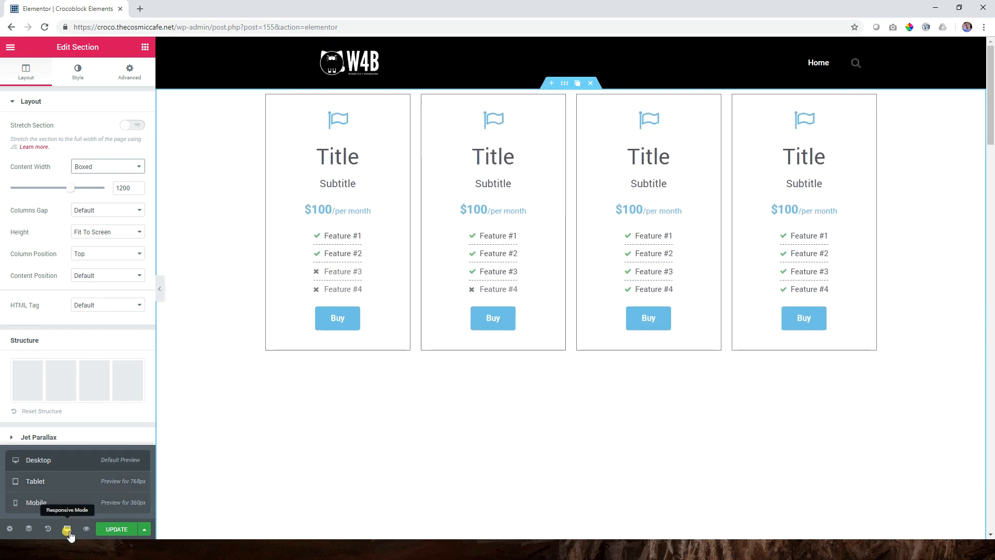
{"action": "left_click", "coordinate": [66, 529]}
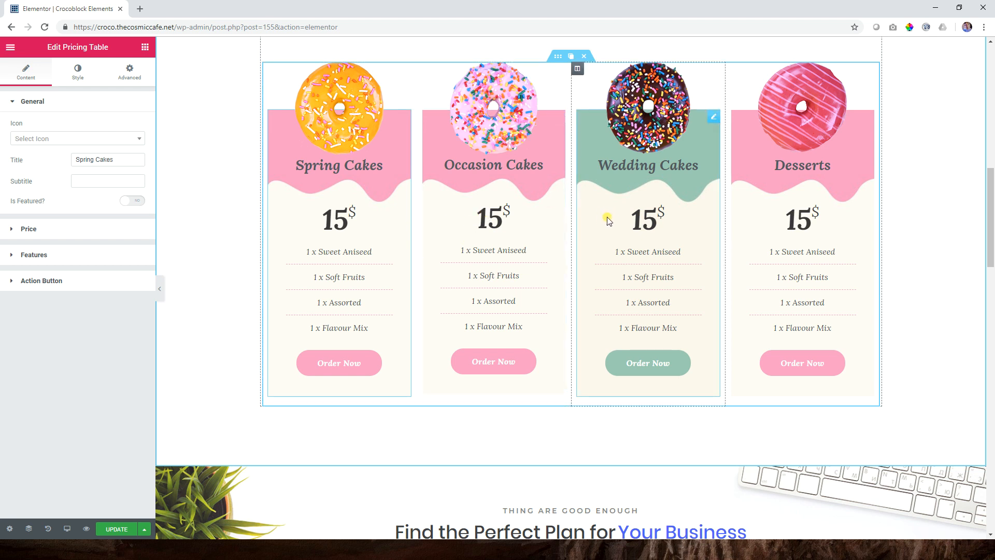
{"action": "scroll", "scroll_direction": "down", "scroll_amount": 3}
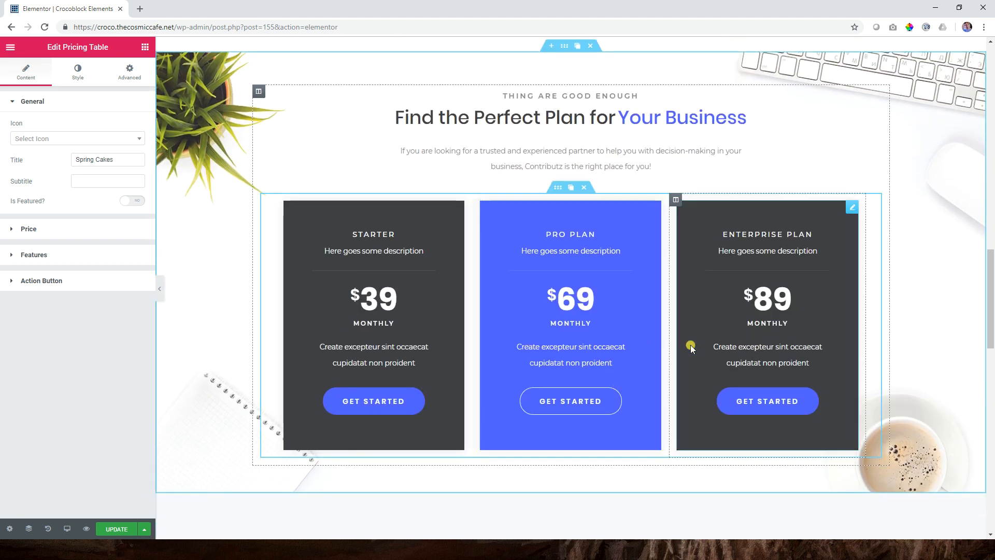
{"action": "mouse_move", "coordinate": [691, 347]}
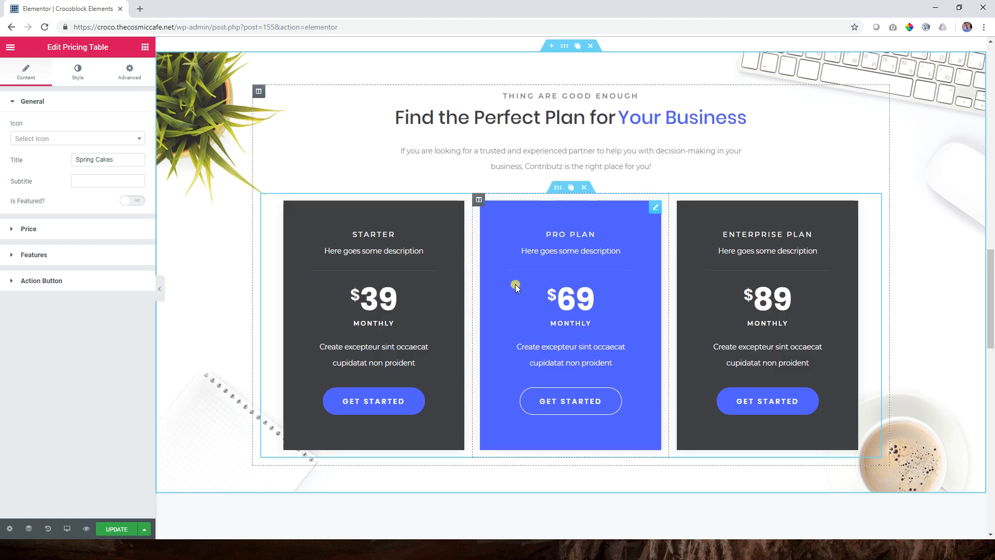
Toggle the Plus plan's Is Featured setting off and back on, keeping it featured.
{"action": "scroll", "scroll_direction": "down", "scroll_amount": 3}
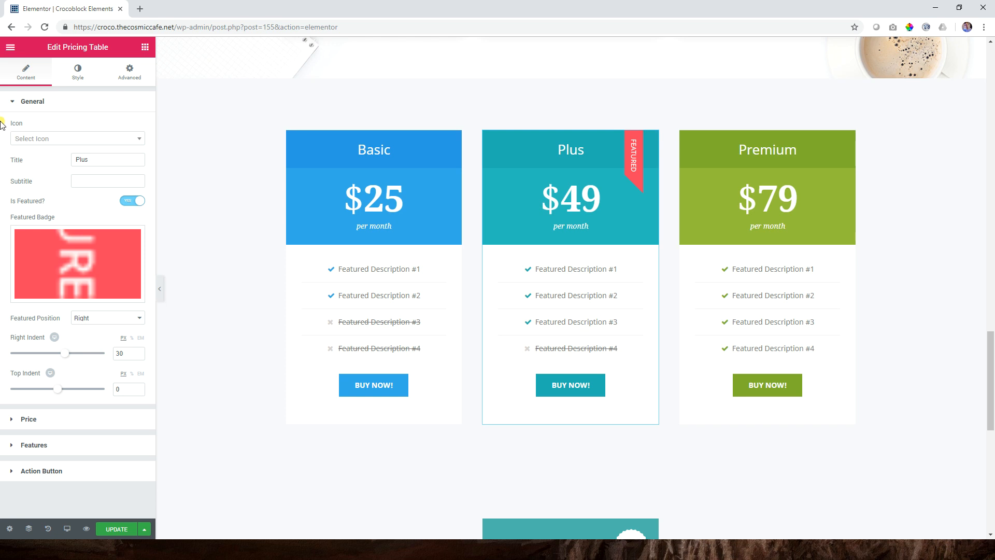
{"action": "mouse_move", "coordinate": [15, 208]}
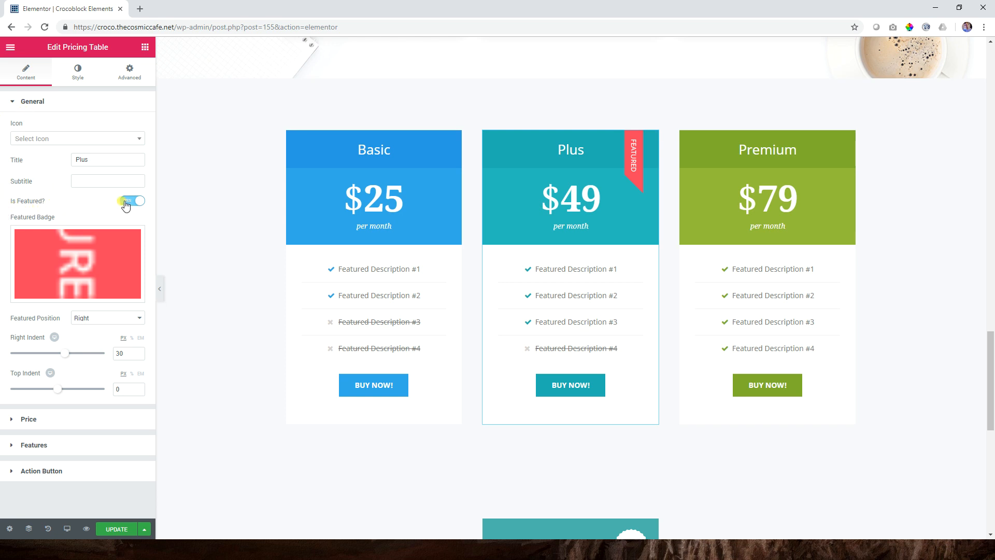
{"action": "left_click", "coordinate": [132, 201]}
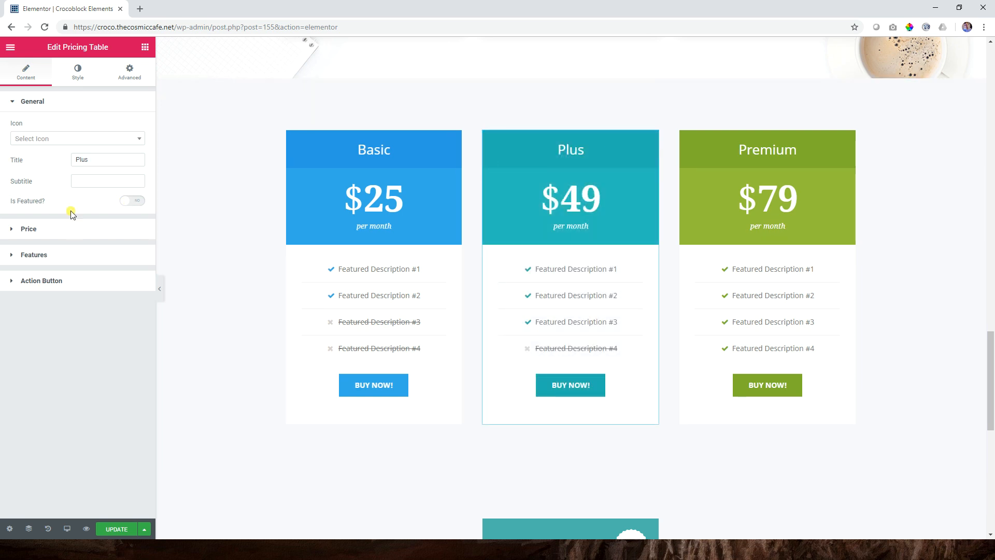
{"action": "left_click", "coordinate": [131, 200]}
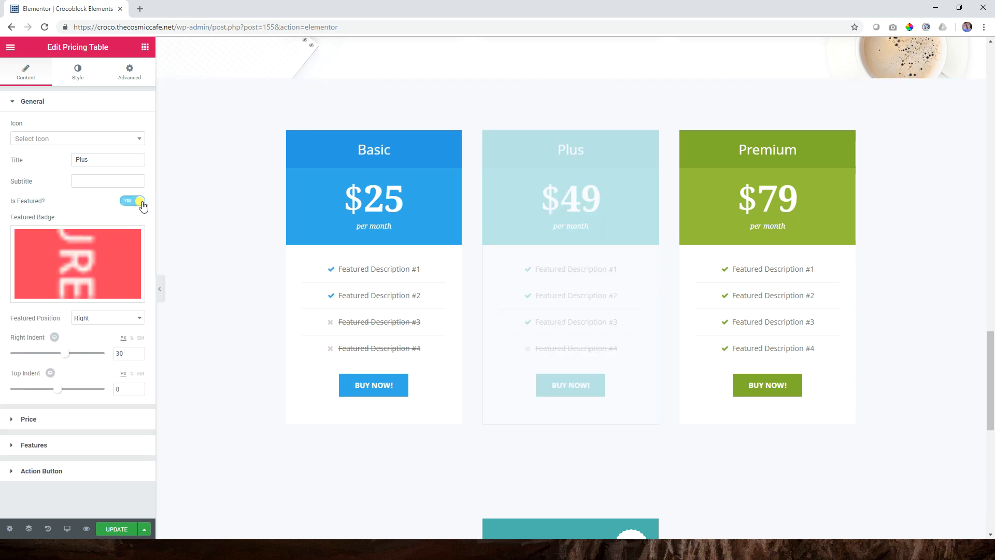
{"action": "left_click", "coordinate": [132, 200]}
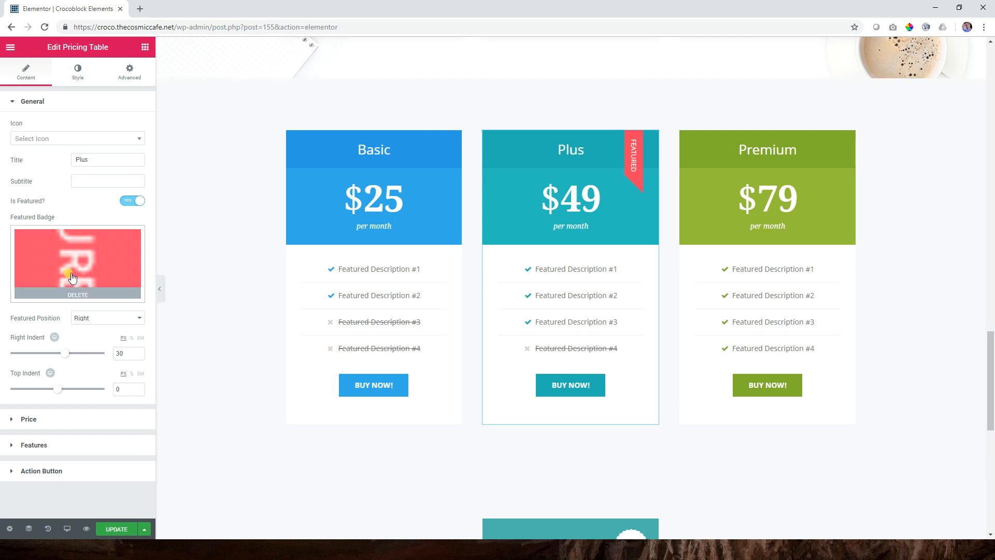
{"action": "mouse_move", "coordinate": [5, 422]}
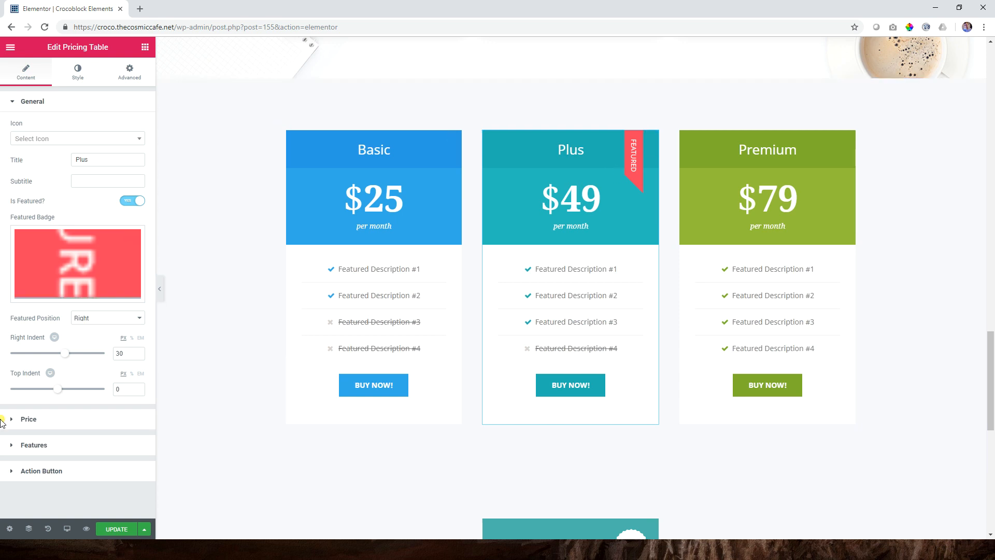
Shift the featured ribbon's indents around and leave the right indent at 28.
{"action": "left_click_drag", "start_coordinate": [58, 353], "coordinate": [70, 353]}
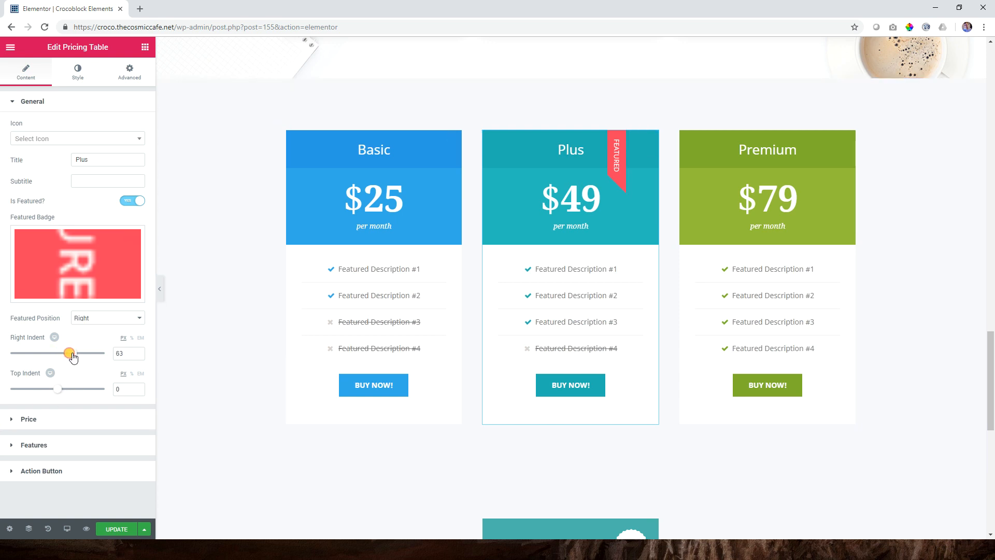
{"action": "left_click_drag", "start_coordinate": [70, 354], "coordinate": [60, 353]}
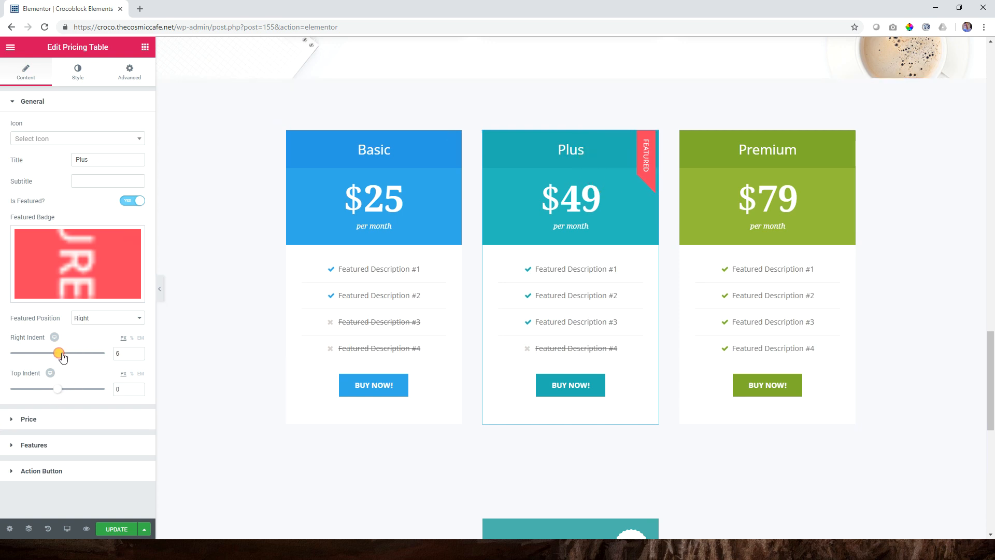
{"action": "left_click_drag", "start_coordinate": [53, 353], "coordinate": [72, 353]}
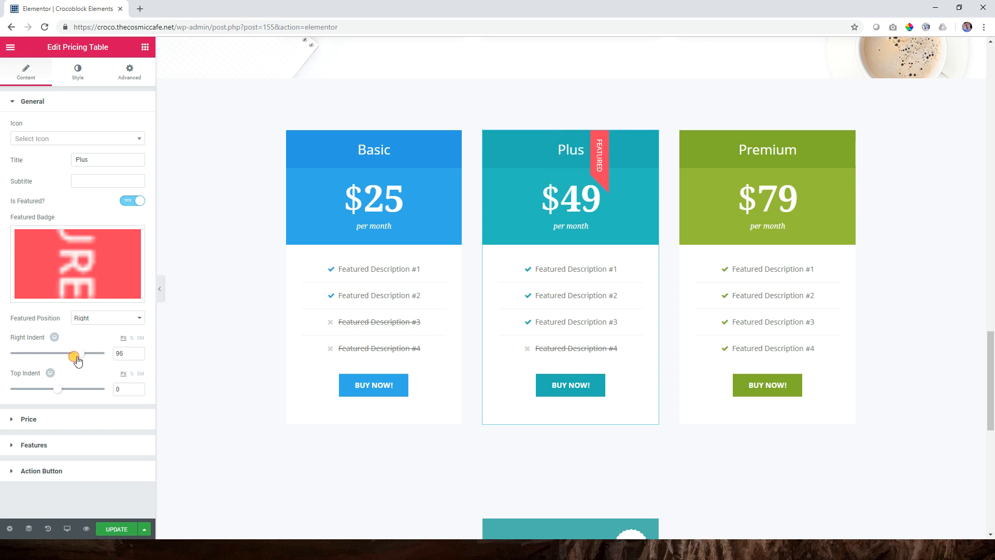
{"action": "left_click_drag", "start_coordinate": [72, 354], "coordinate": [60, 353]}
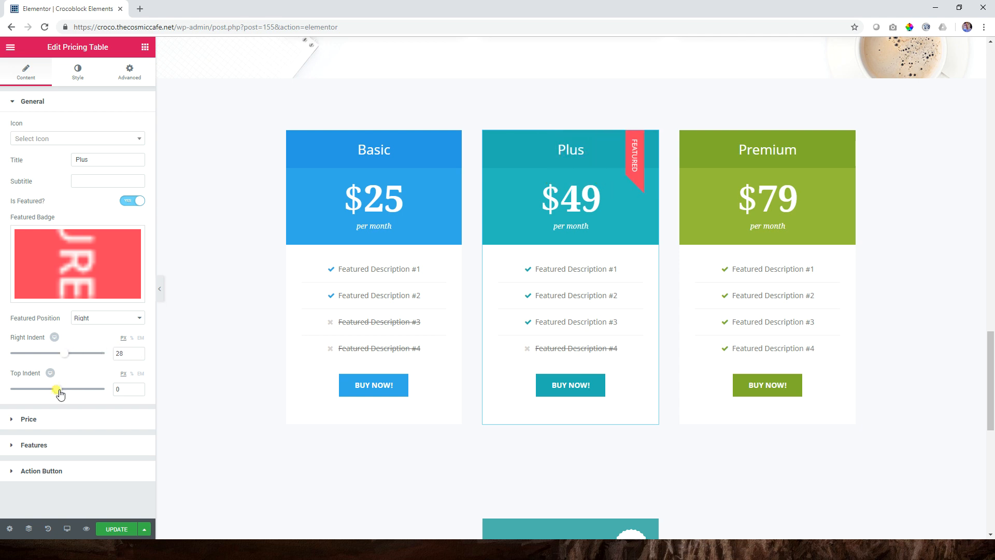
{"action": "left_click_drag", "start_coordinate": [83, 388], "coordinate": [56, 388]}
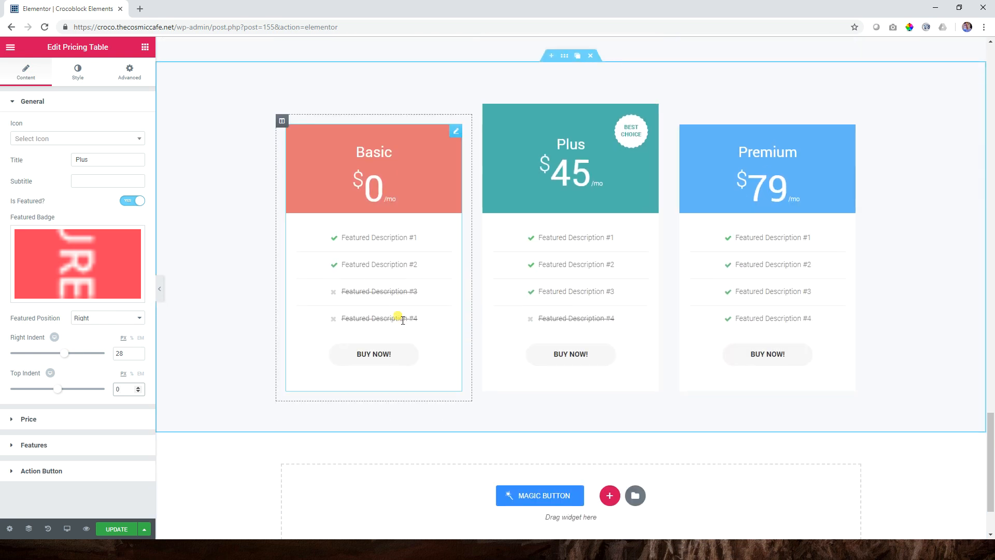
{"action": "left_click", "coordinate": [571, 168]}
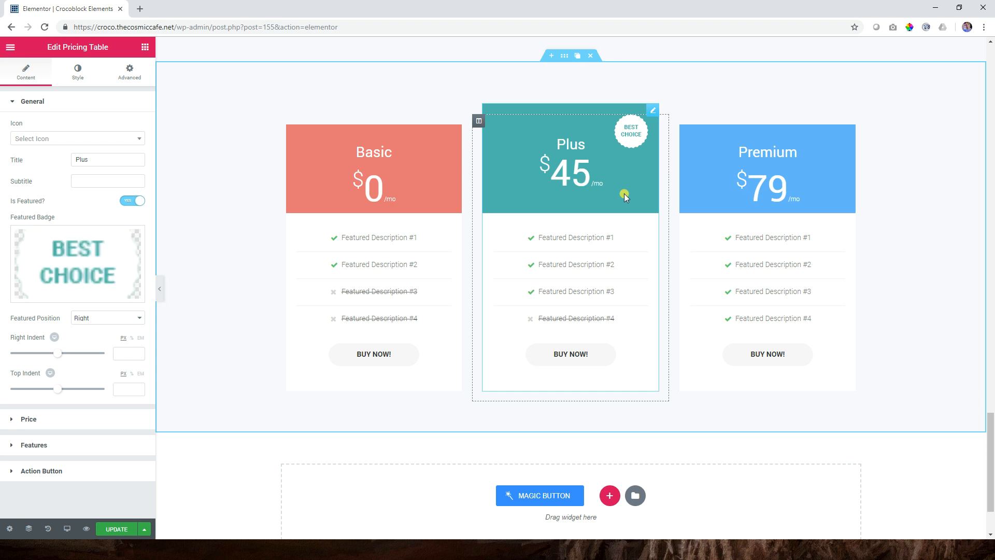
{"action": "left_click", "coordinate": [129, 69]}
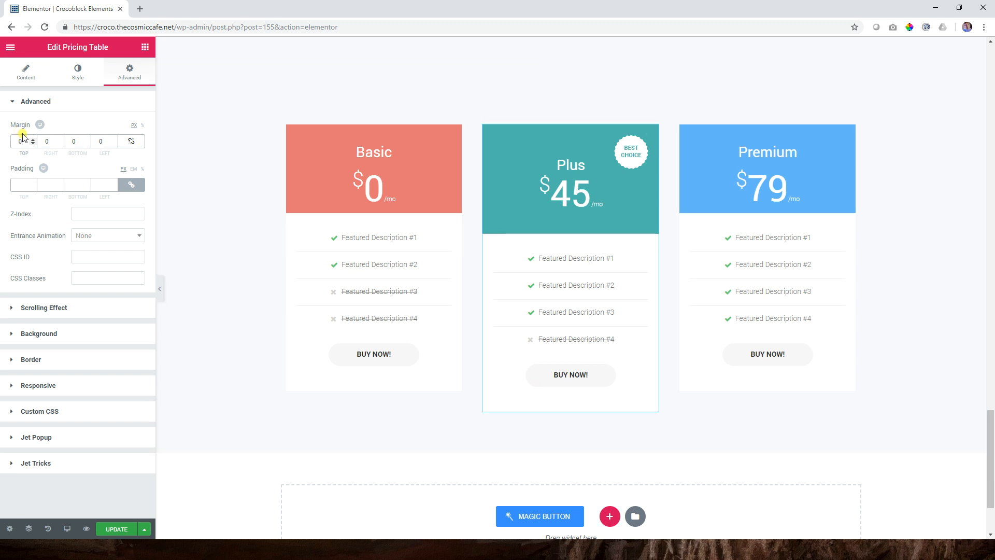
{"action": "type", "text": "40"}
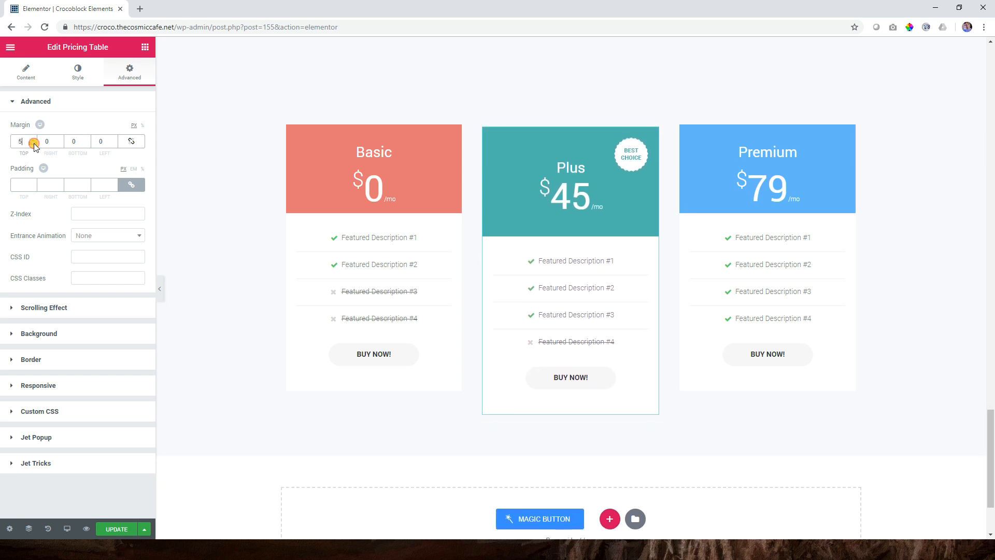
{"action": "type", "text": "-21"}
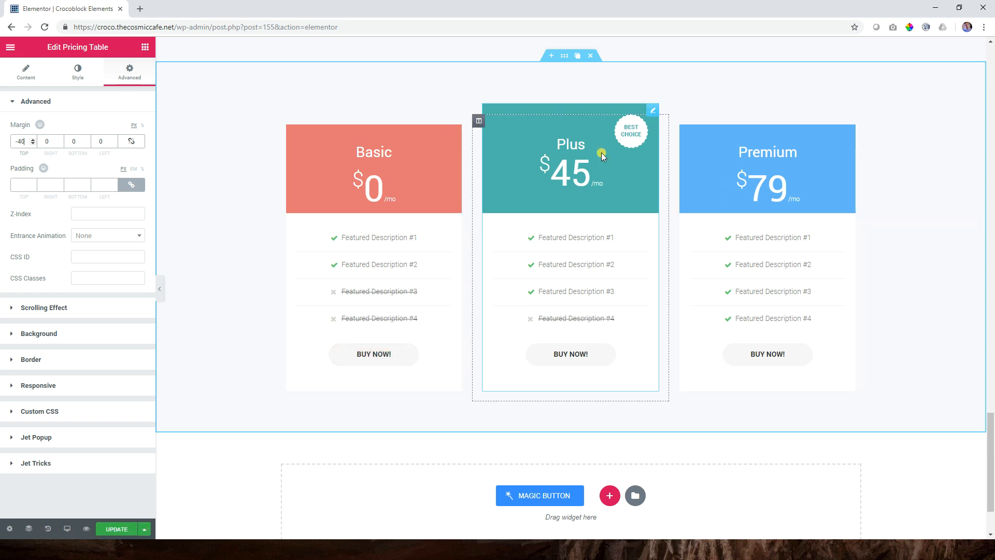
{"action": "mouse_move", "coordinate": [554, 225]}
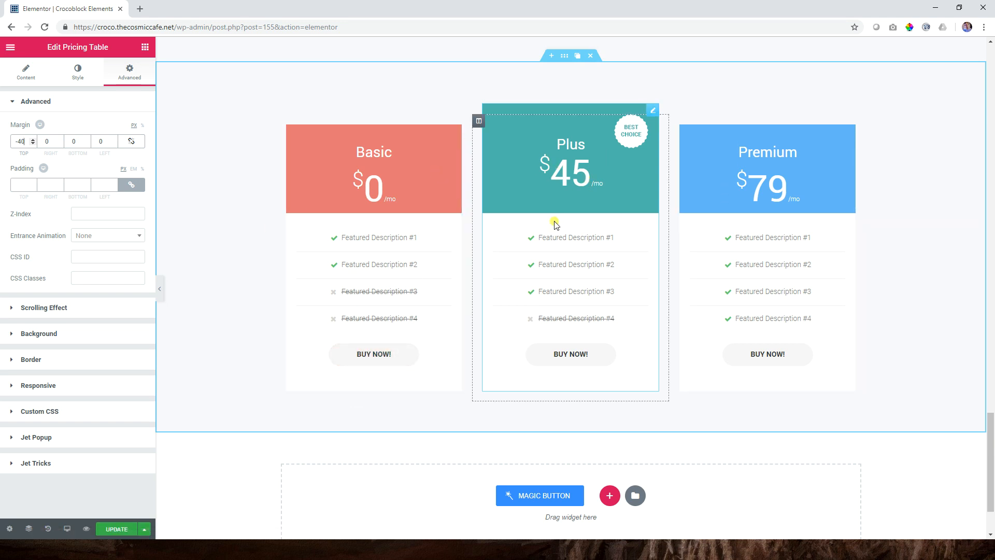
{"action": "left_click", "coordinate": [25, 70]}
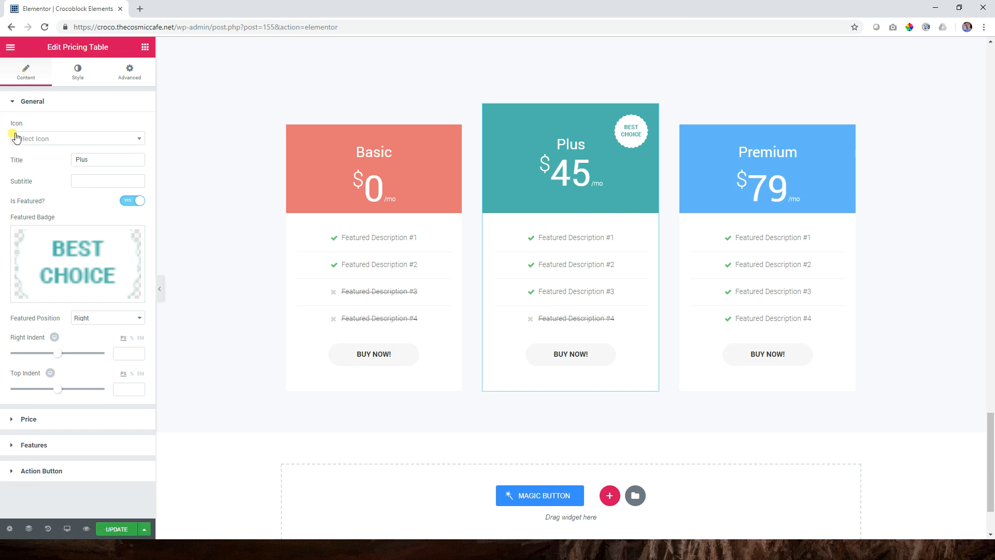
Review the Plus table's styling, then toggle Is Featured and leave the Best Choice badge on.
{"action": "left_click", "coordinate": [77, 72]}
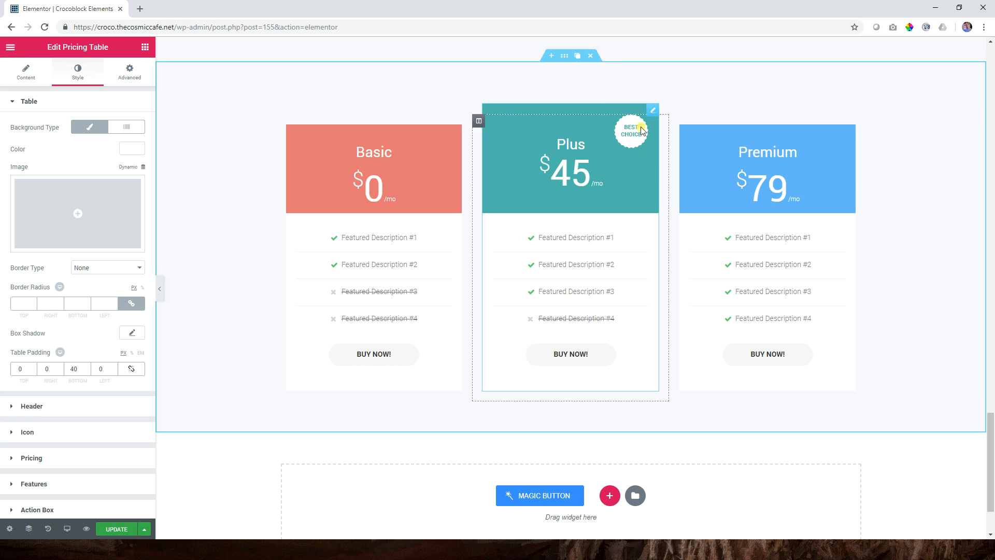
{"action": "scroll", "scroll_direction": "down", "scroll_amount": 3}
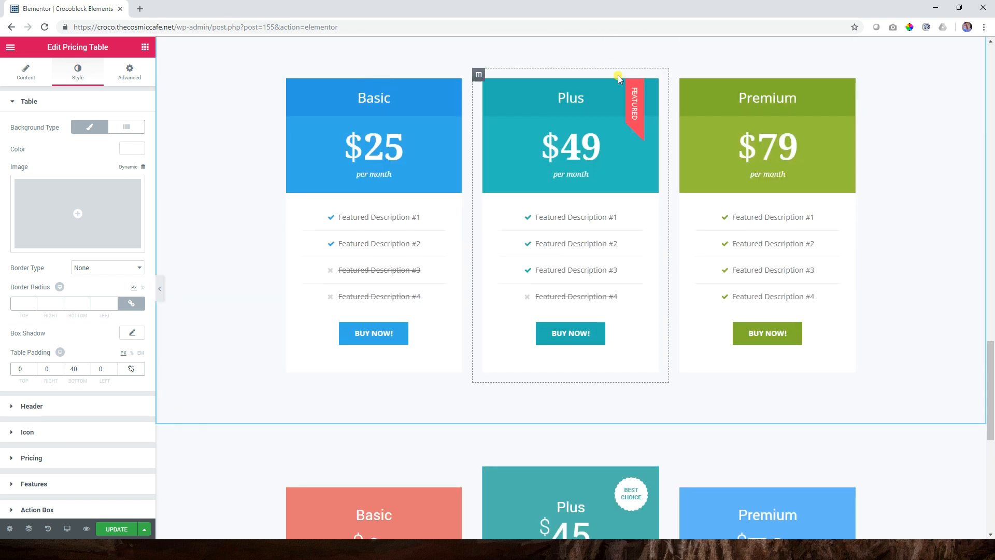
{"action": "scroll", "scroll_direction": "down", "scroll_amount": 3}
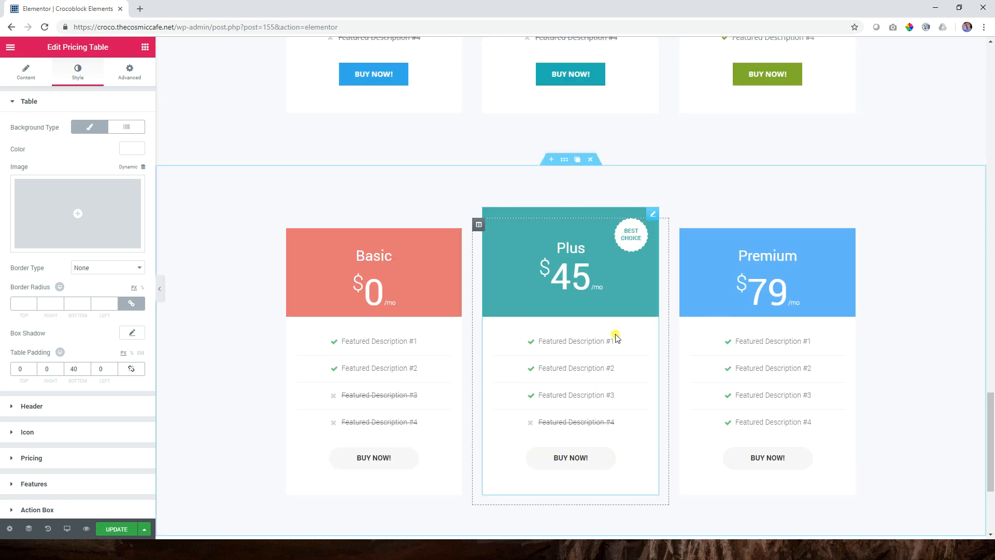
{"action": "left_click", "coordinate": [26, 72]}
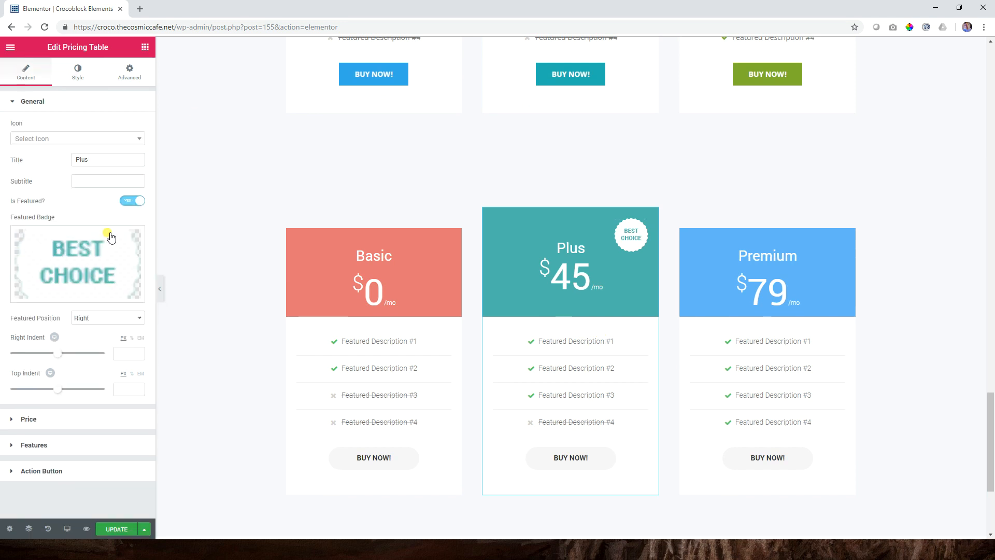
{"action": "left_click", "coordinate": [131, 200]}
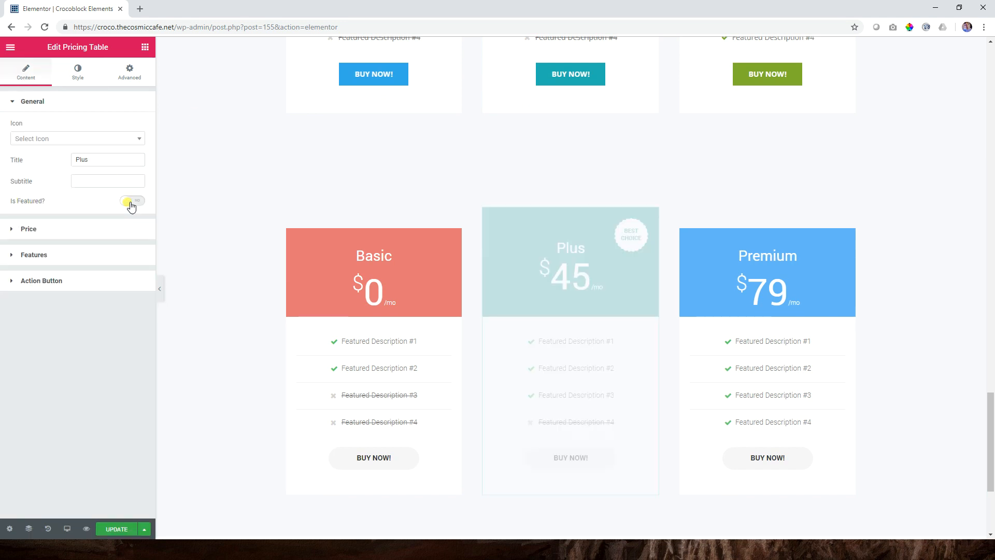
{"action": "left_click", "coordinate": [132, 201]}
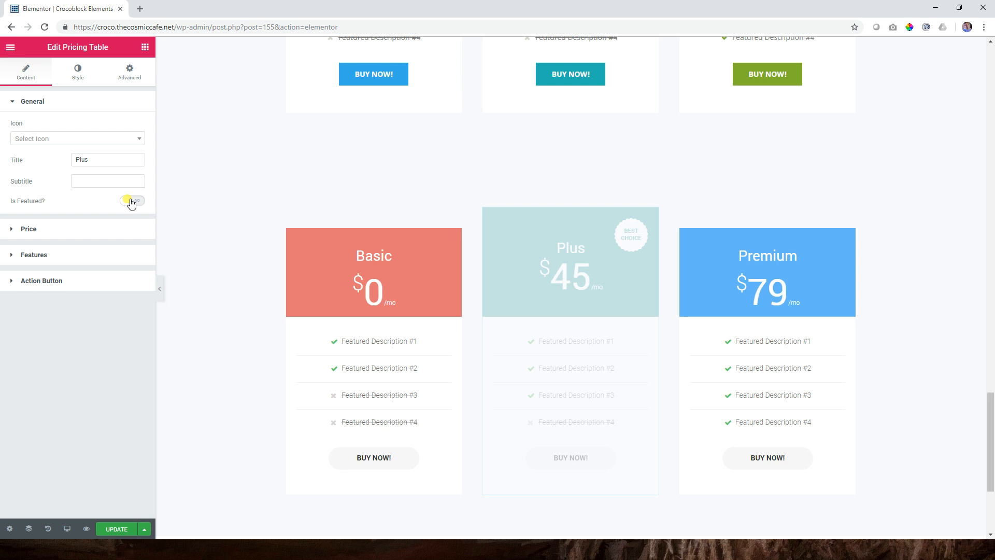
{"action": "left_click", "coordinate": [132, 203]}
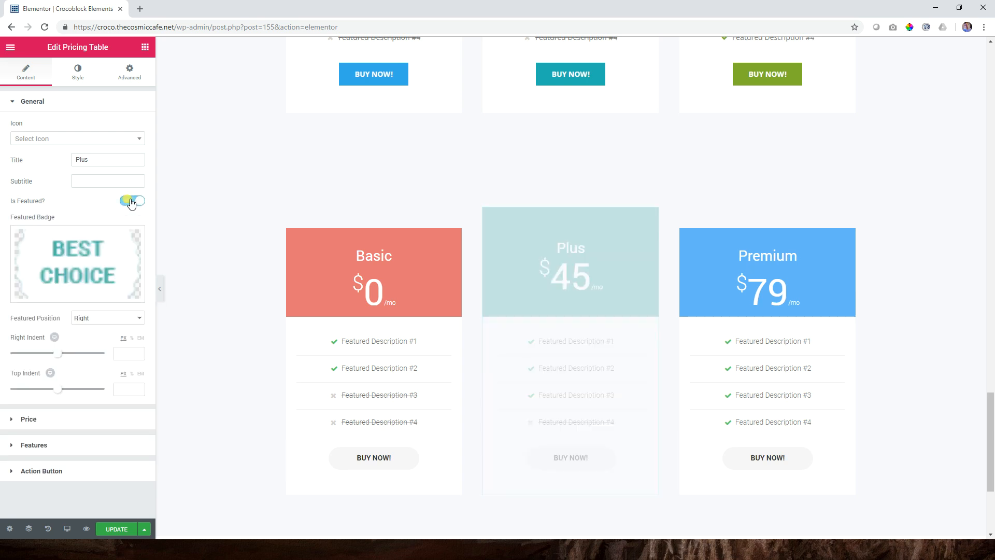
{"action": "left_click", "coordinate": [132, 202]}
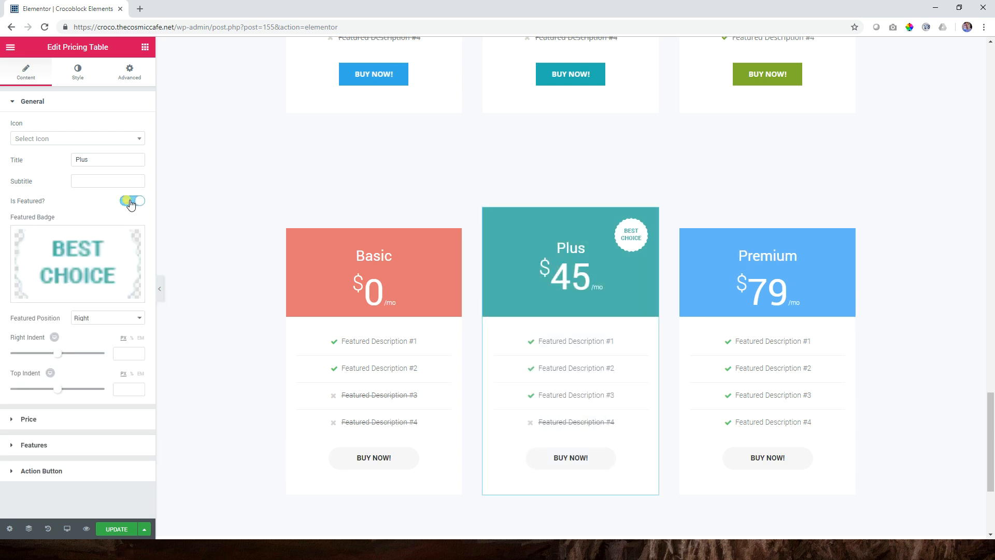
{"action": "left_click", "coordinate": [132, 200]}
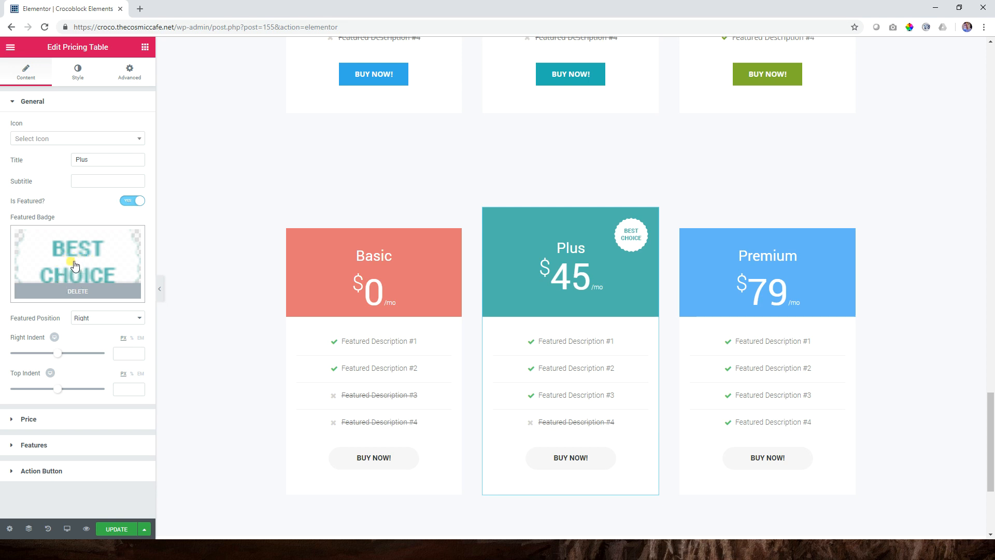
{"action": "mouse_move", "coordinate": [30, 364]}
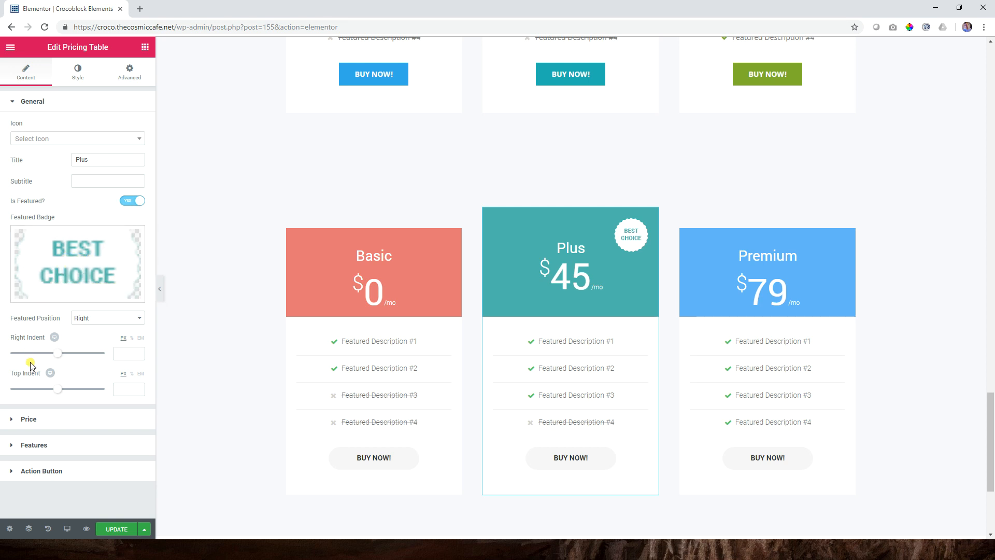
Position the Best Choice badge with top indent 24 and right indent 26.
{"action": "left_click_drag", "start_coordinate": [59, 389], "coordinate": [54, 389]}
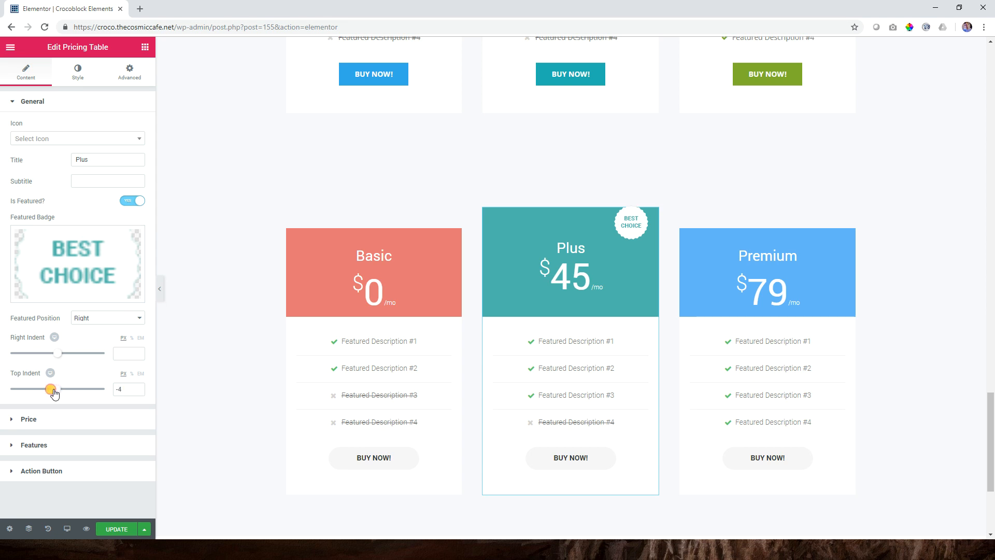
{"action": "left_click_drag", "start_coordinate": [66, 389], "coordinate": [52, 388]}
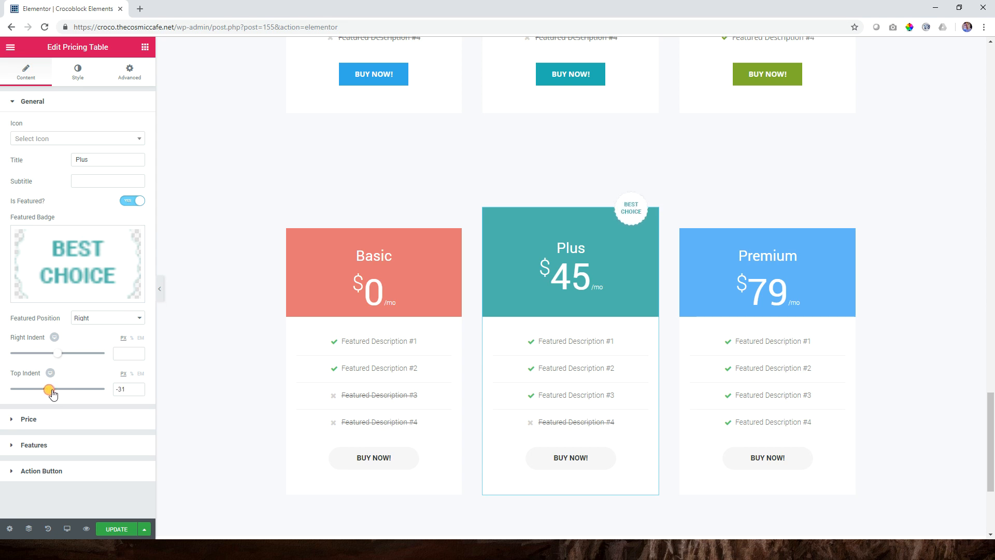
{"action": "left_click_drag", "start_coordinate": [50, 389], "coordinate": [69, 389]}
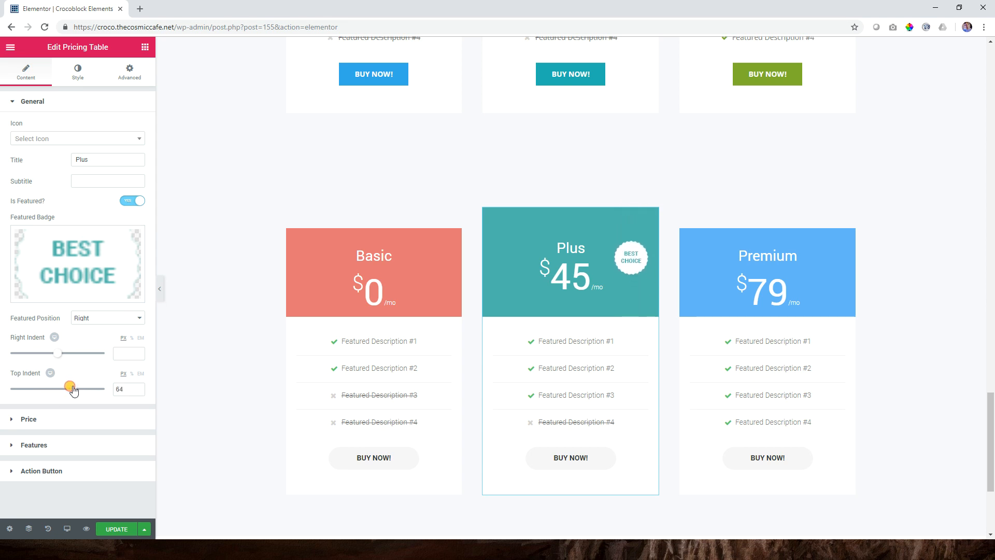
{"action": "left_click_drag", "start_coordinate": [69, 389], "coordinate": [63, 388]}
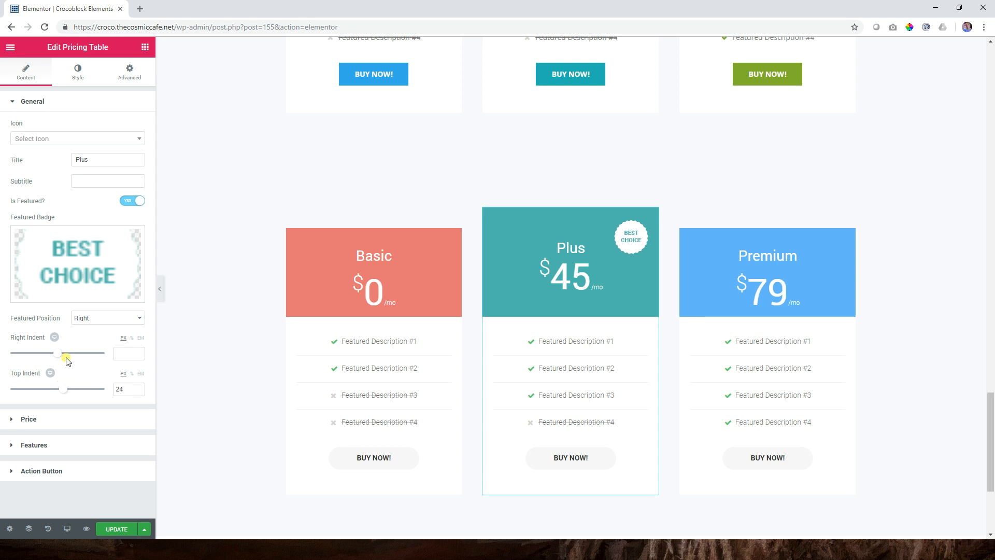
{"action": "left_click_drag", "start_coordinate": [48, 353], "coordinate": [68, 353]}
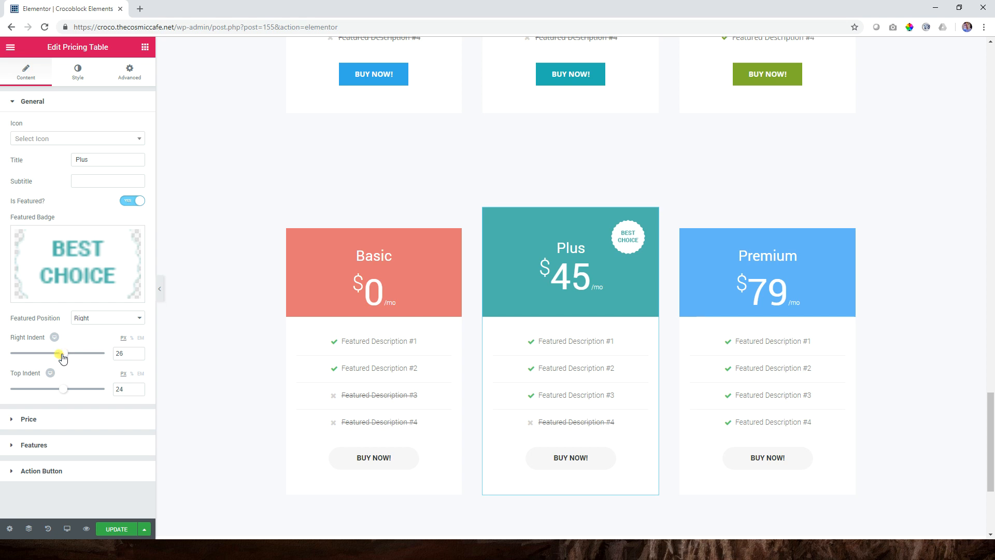
Scroll down past the Basic, Plus and Premium tables to the empty section holding the Magic Button.
{"action": "scroll", "scroll_direction": "down", "scroll_amount": 3}
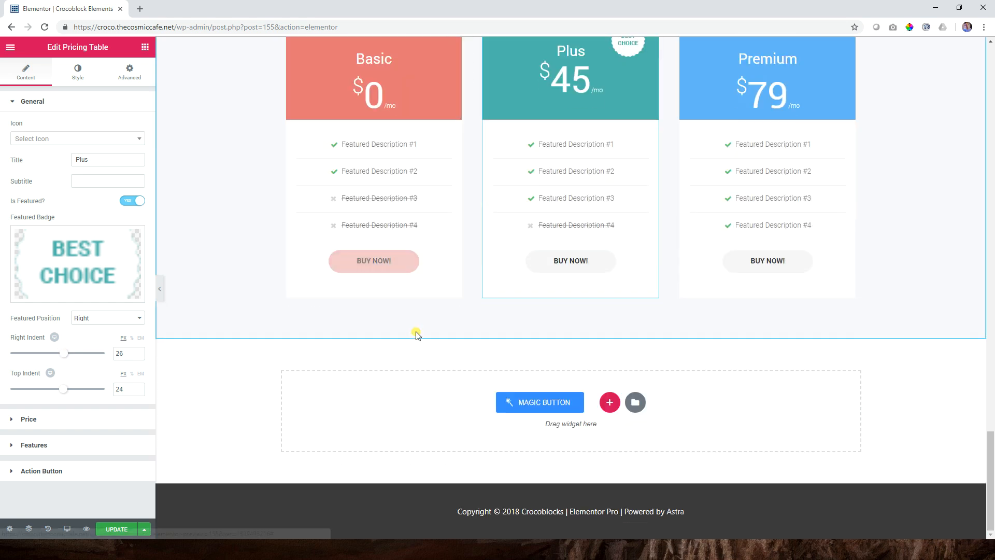
{"action": "scroll", "scroll_direction": "down", "scroll_amount": 3}
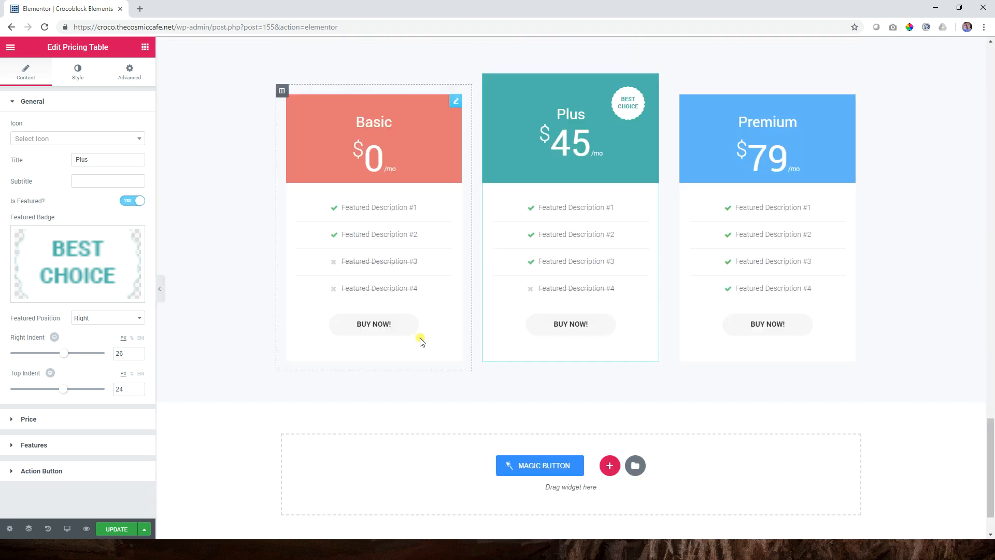
{"action": "scroll", "scroll_direction": "down", "scroll_amount": 3}
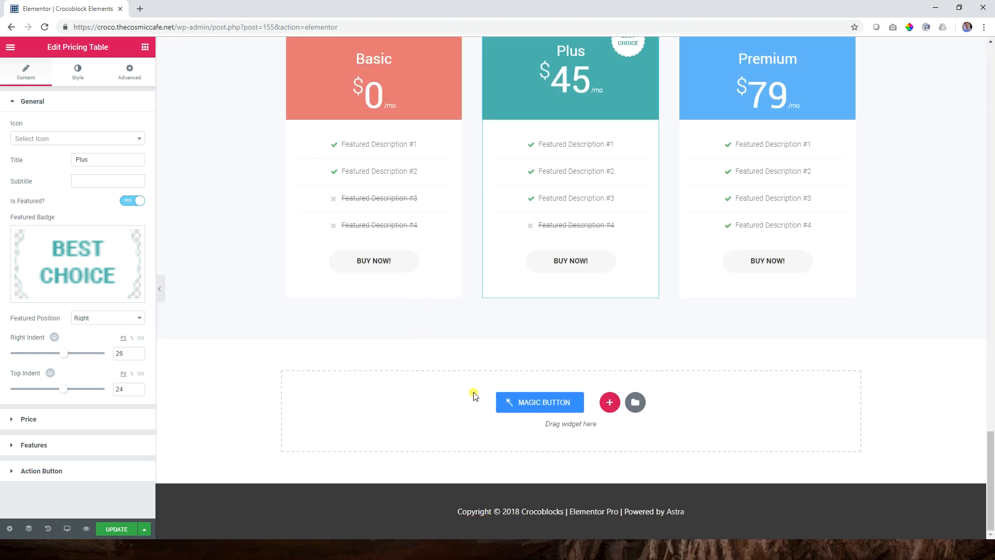
{"action": "mouse_move", "coordinate": [515, 395]}
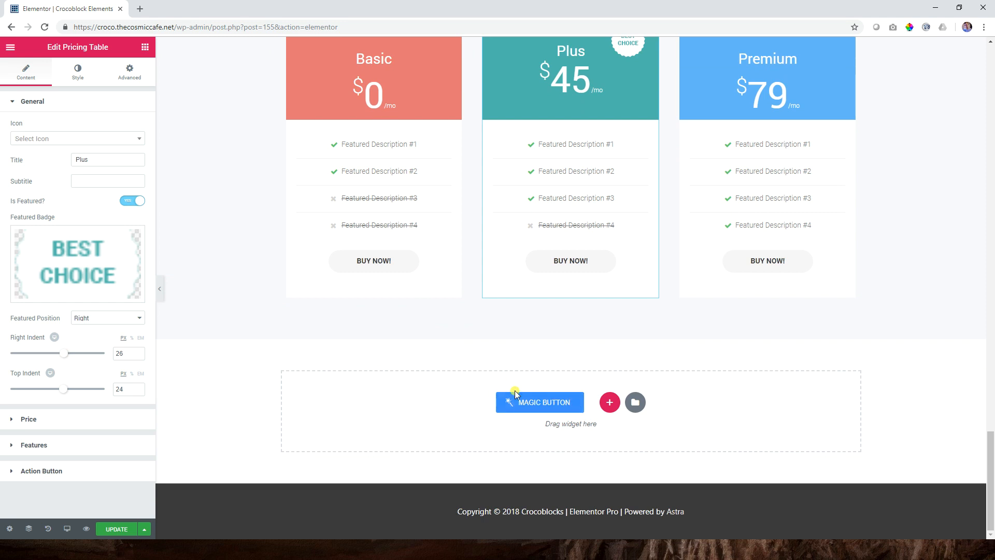
{"action": "mouse_move", "coordinate": [524, 369]}
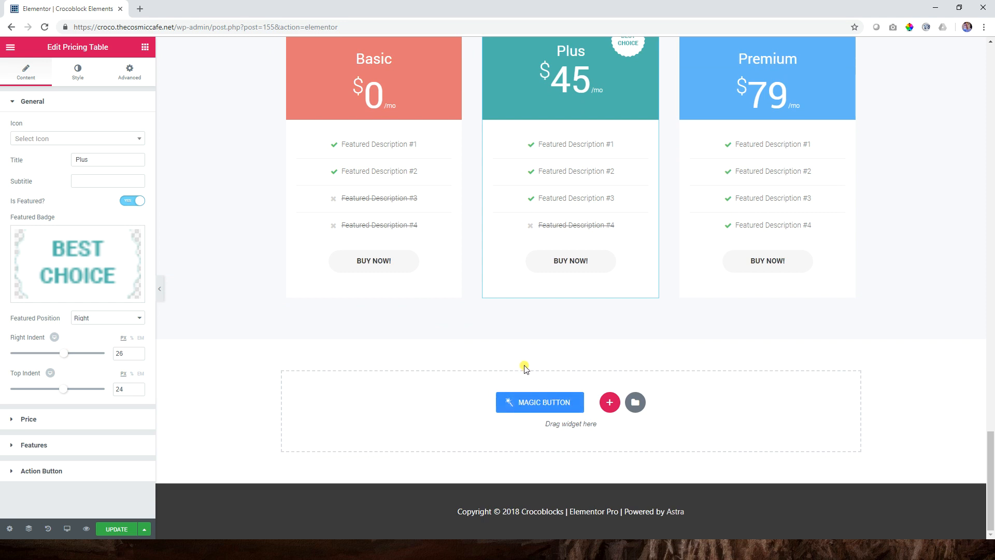
{"action": "mouse_move", "coordinate": [539, 402]}
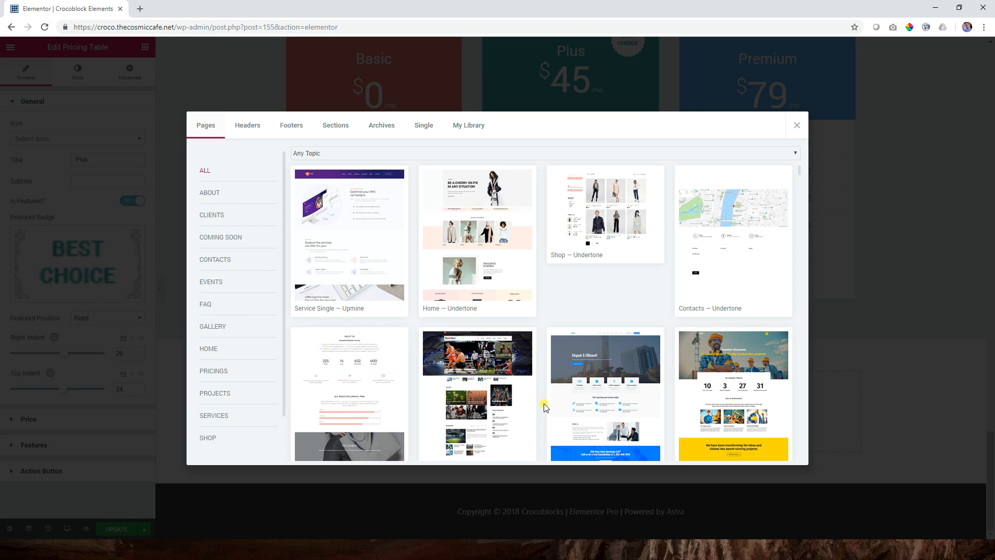
{"action": "mouse_move", "coordinate": [543, 402]}
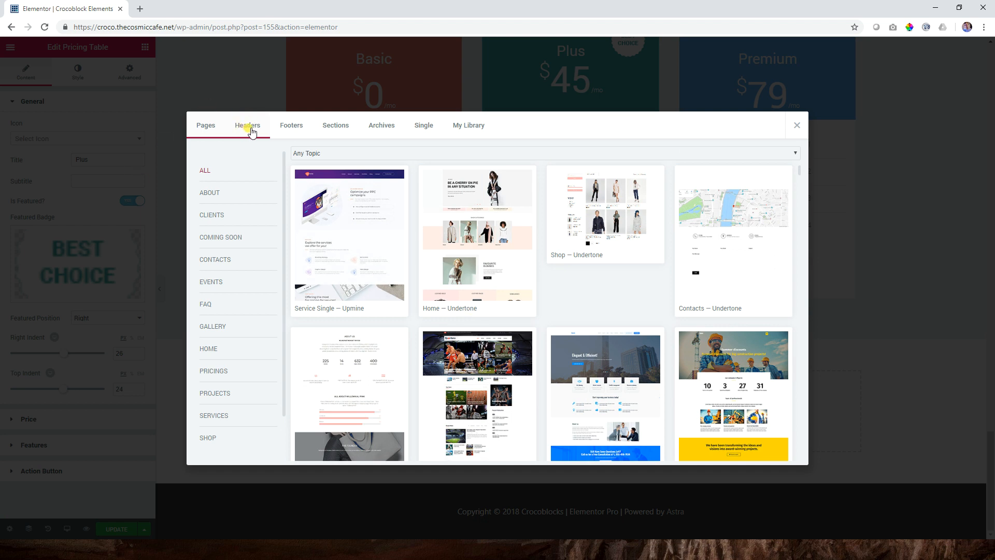
Filter the library's Sections to the Pricing Table category.
{"action": "left_click", "coordinate": [205, 125]}
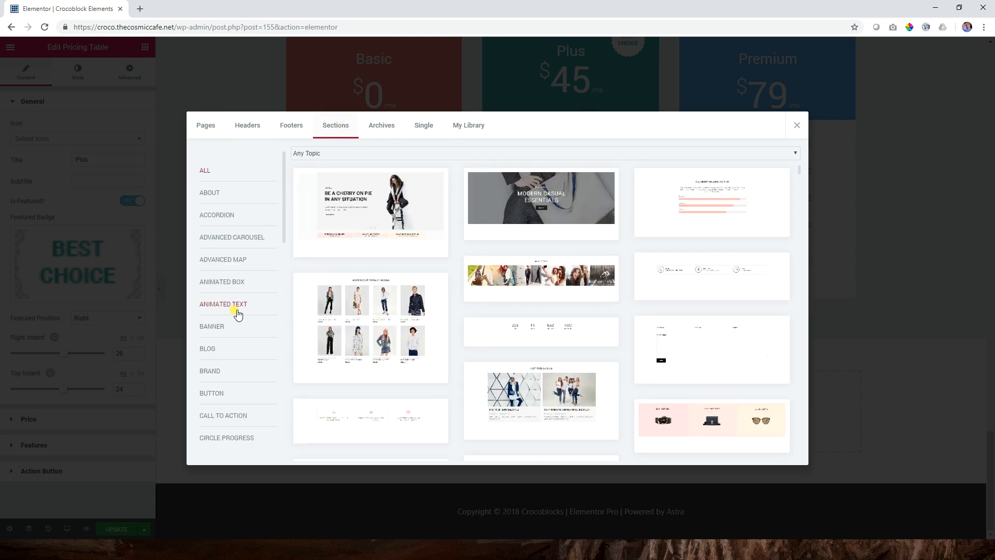
{"action": "scroll", "scroll_direction": "down", "scroll_amount": 3}
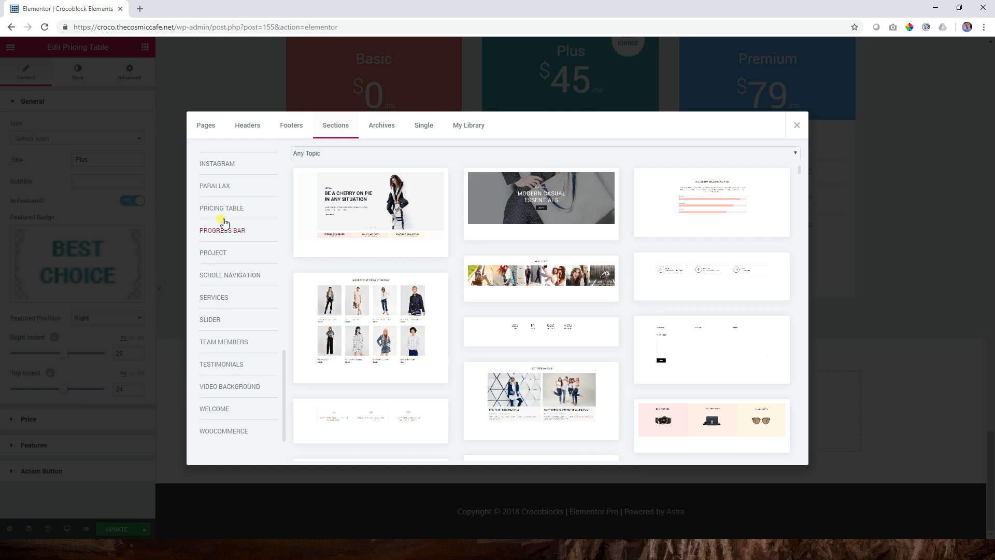
{"action": "left_click", "coordinate": [222, 207]}
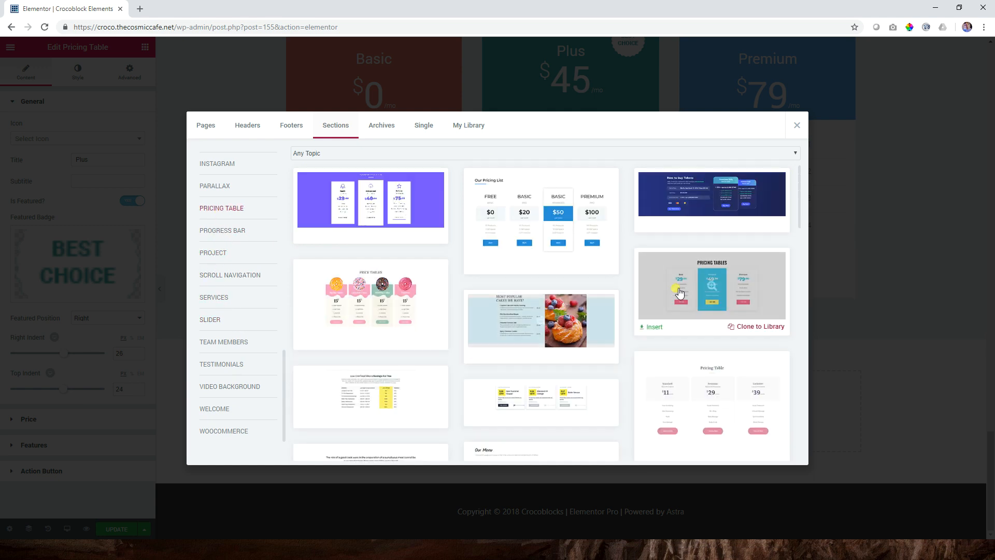
Scroll through the pricing table section designs, then close the library.
{"action": "scroll", "scroll_direction": "down", "scroll_amount": 3}
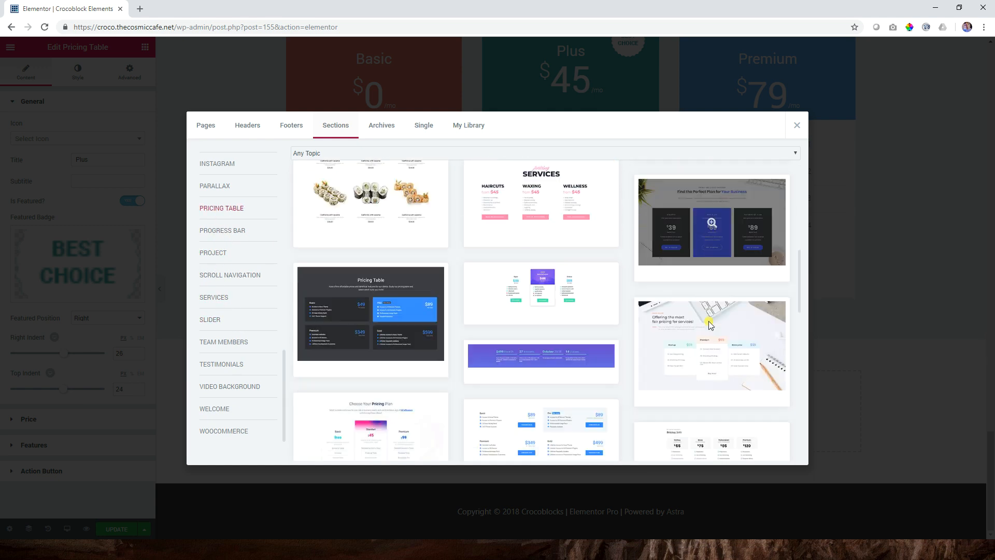
{"action": "scroll", "scroll_direction": "down", "scroll_amount": 3}
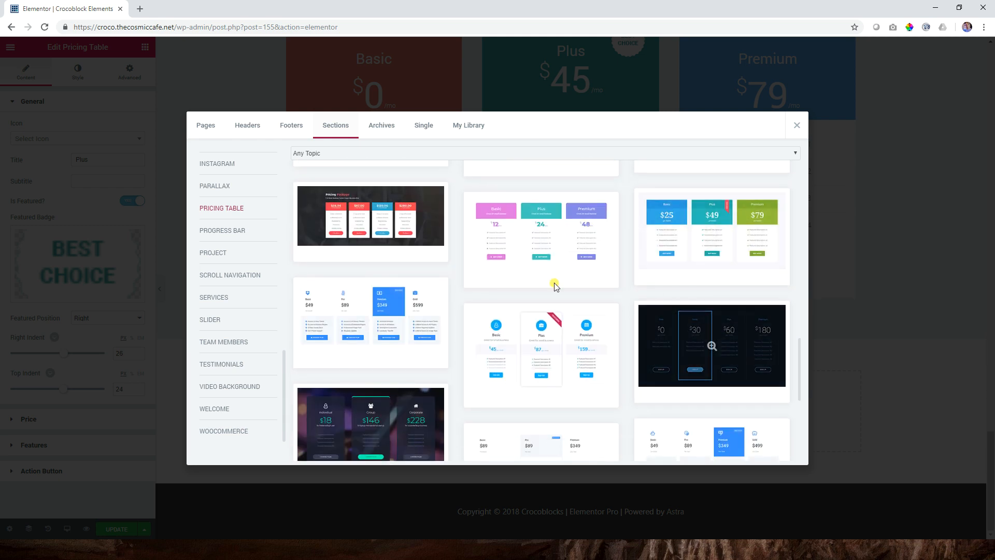
{"action": "scroll", "scroll_direction": "down", "scroll_amount": 3}
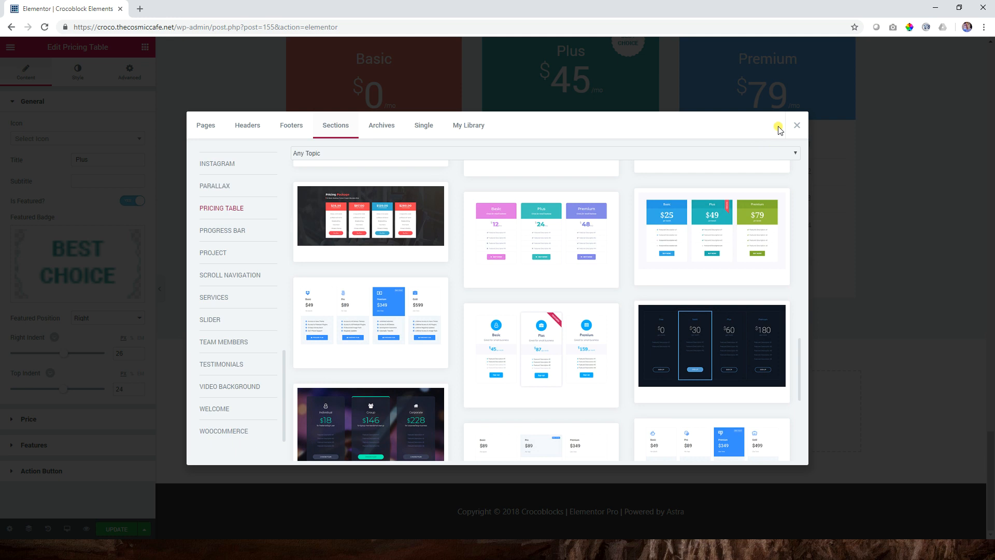
{"action": "left_click", "coordinate": [797, 126]}
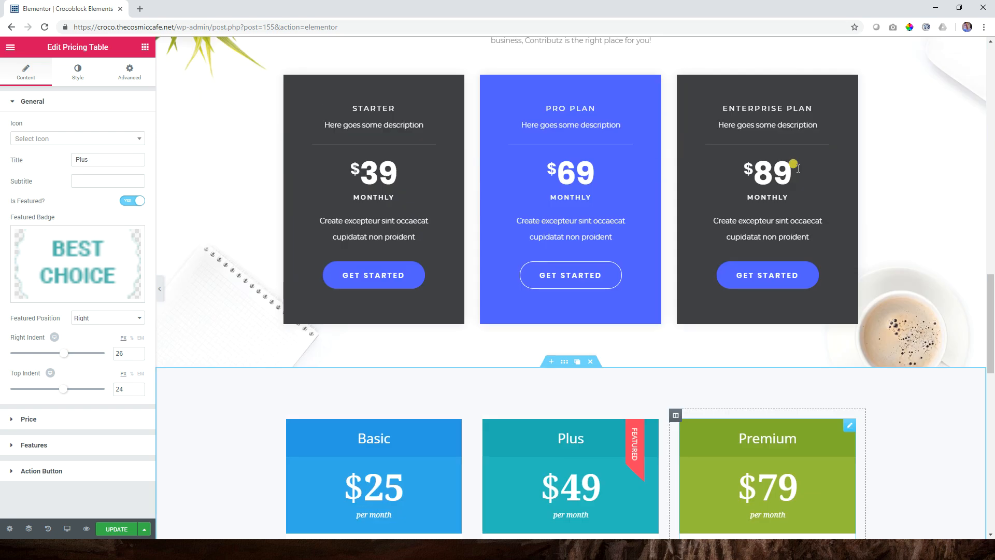
{"action": "scroll", "scroll_direction": "down", "scroll_amount": 3}
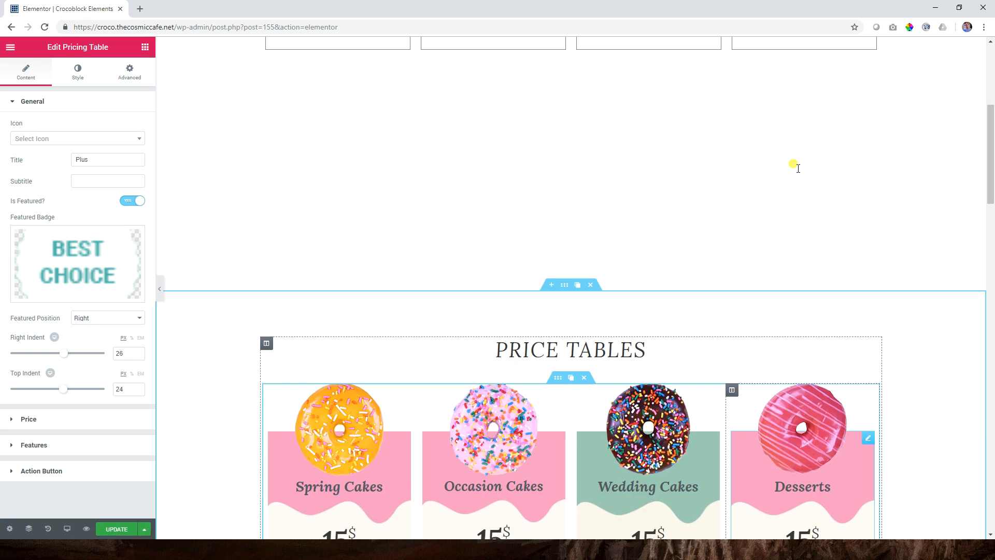